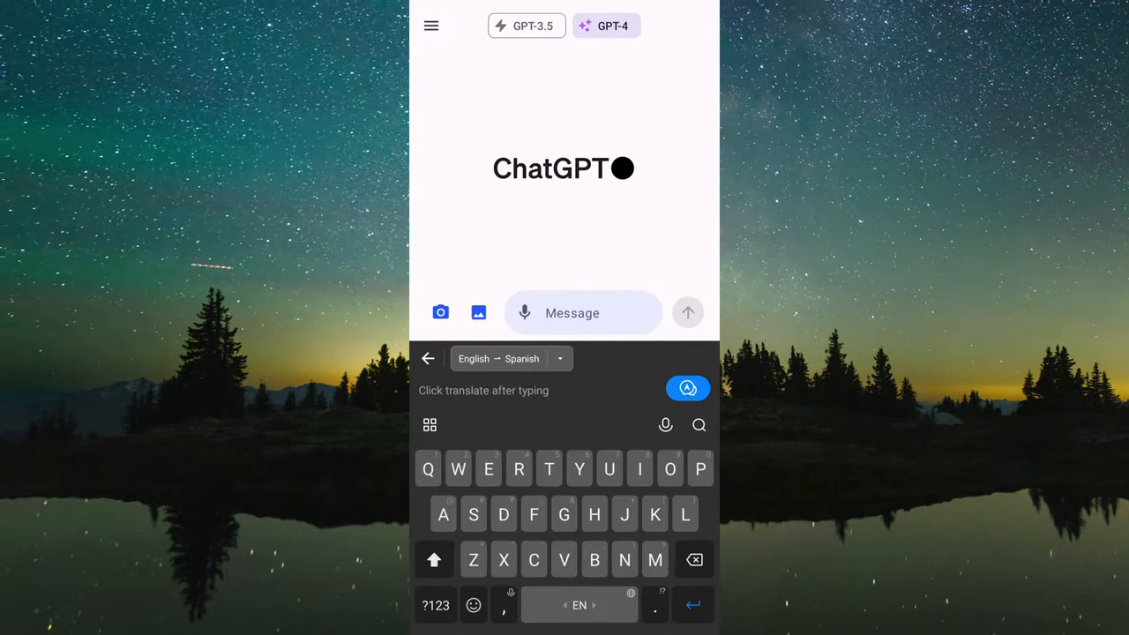
# - Switch on Voice conversations under Settings > Beta Features, then back out to the GPT-4 chat
pyautogui.click(428, 358)
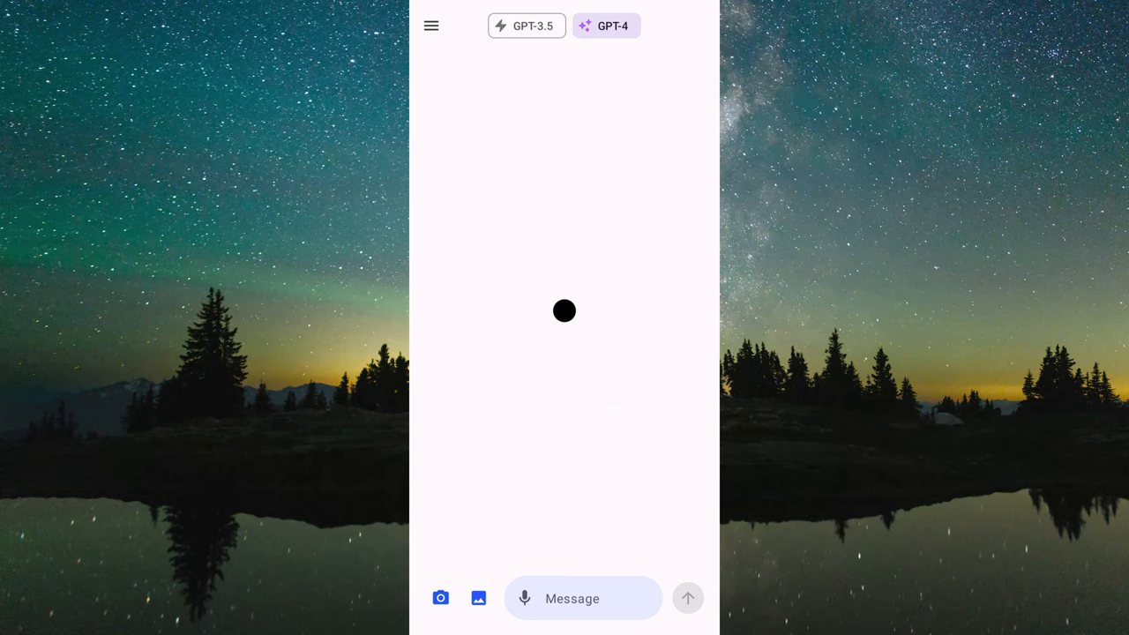
pyautogui.click(606, 25)
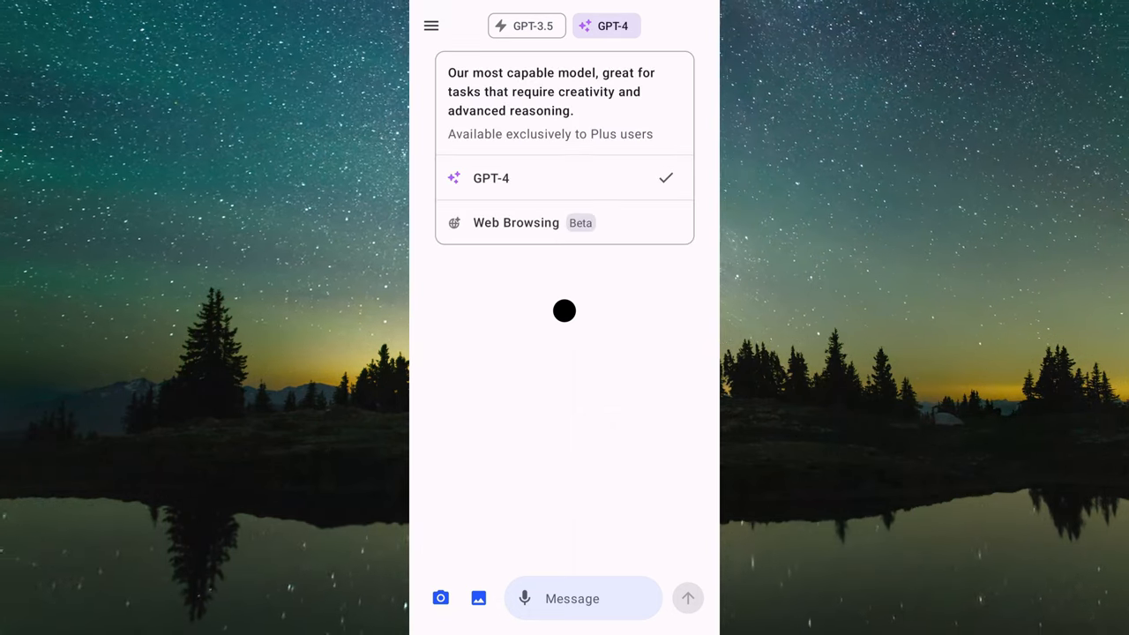
pyautogui.click(431, 25)
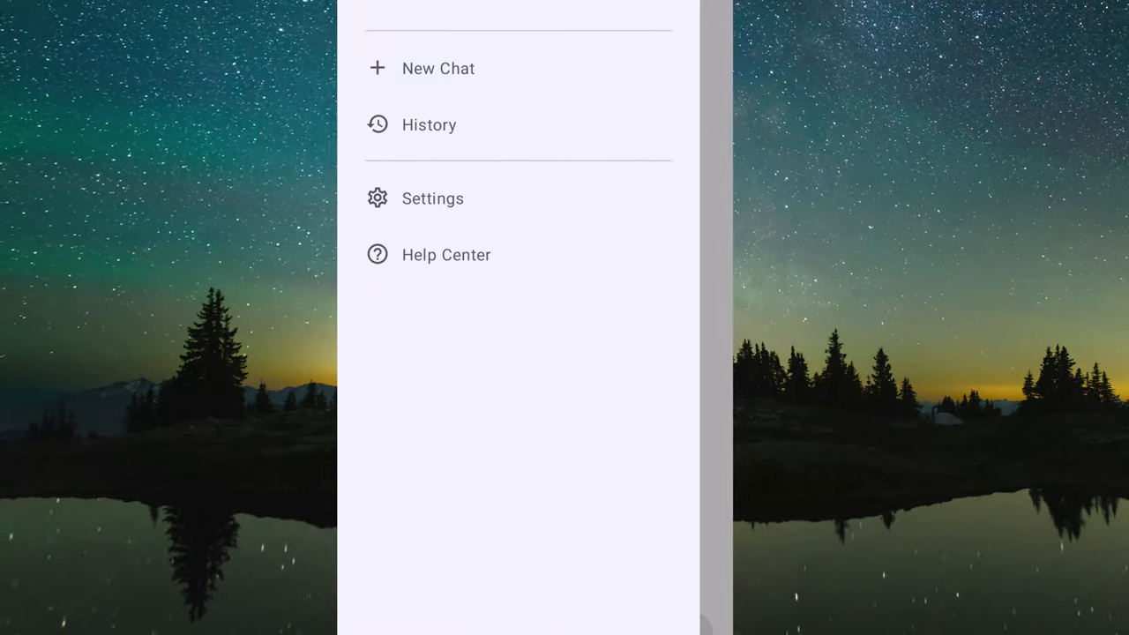
pyautogui.click(432, 197)
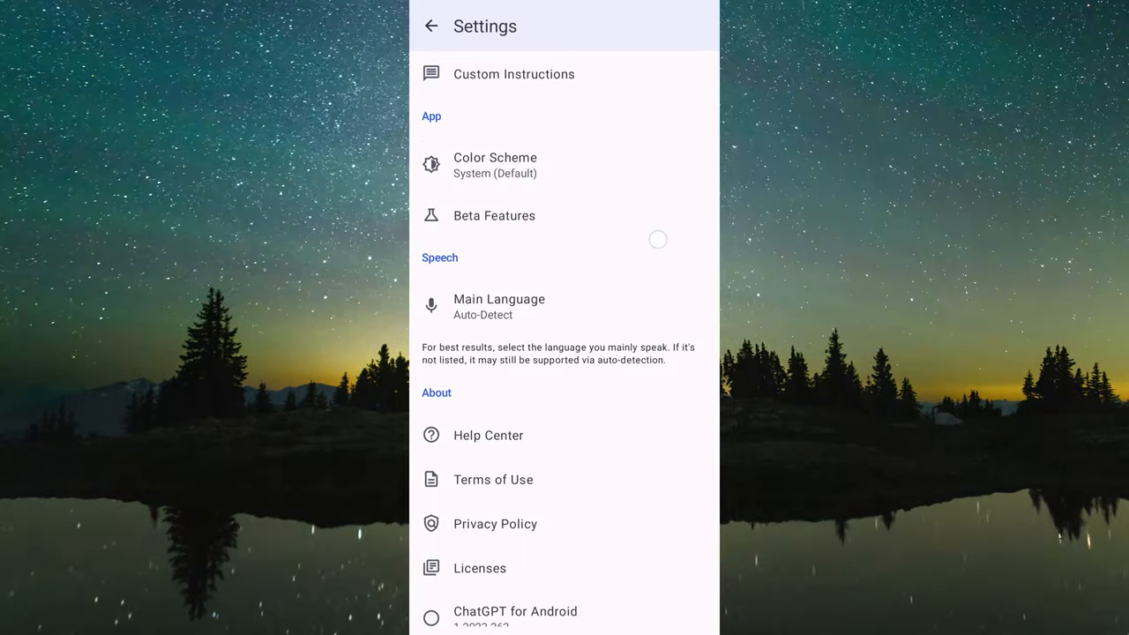
pyautogui.click(494, 216)
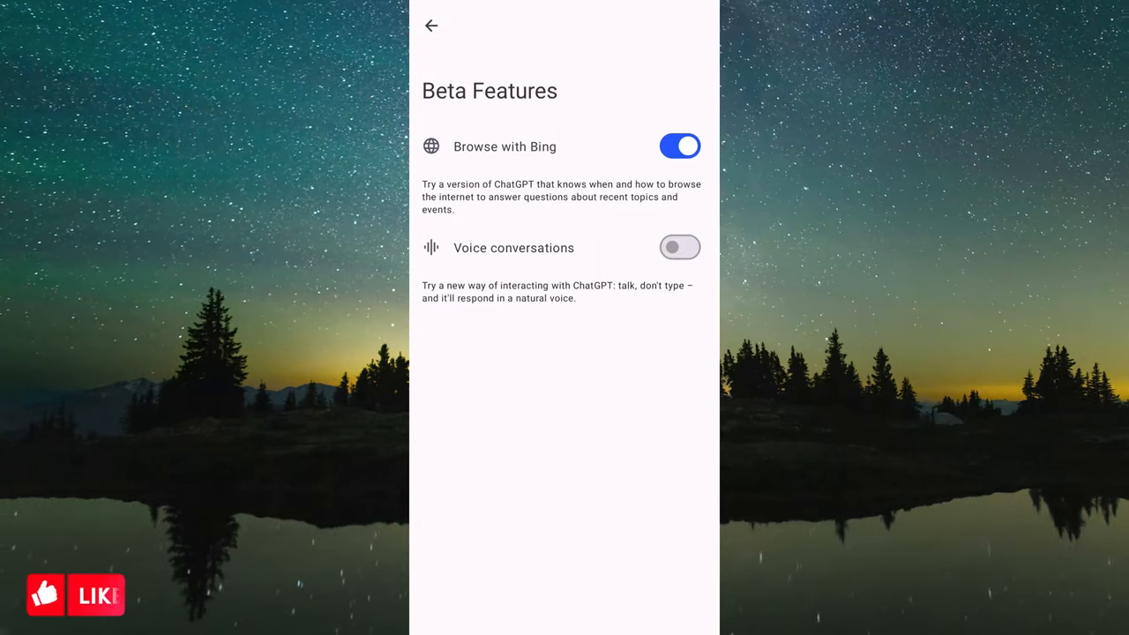
pyautogui.click(680, 247)
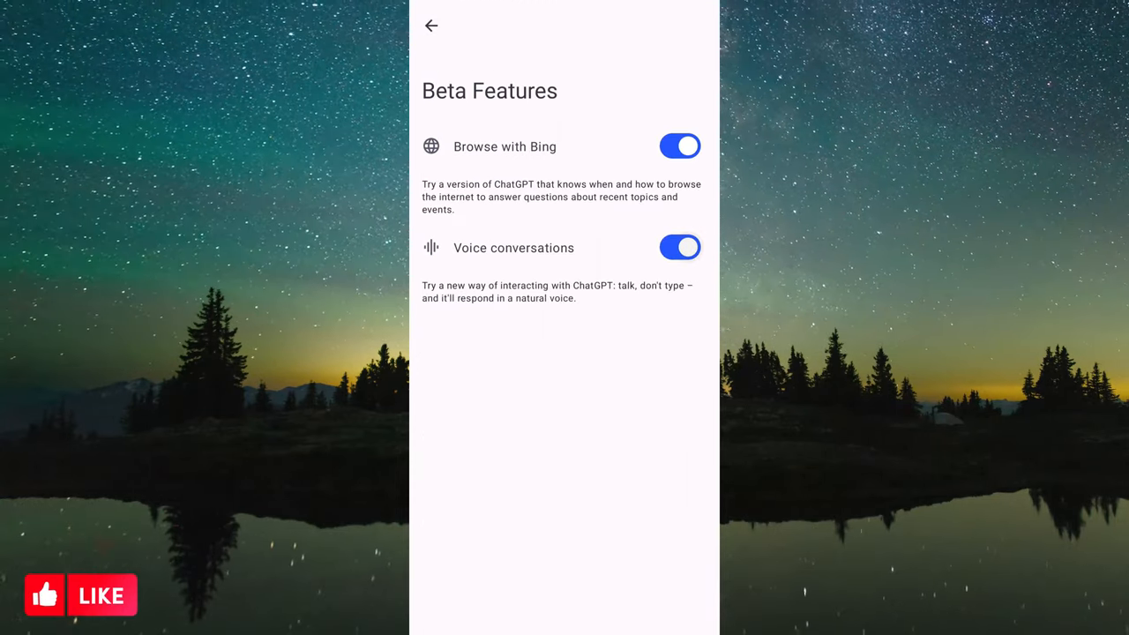
pyautogui.click(431, 24)
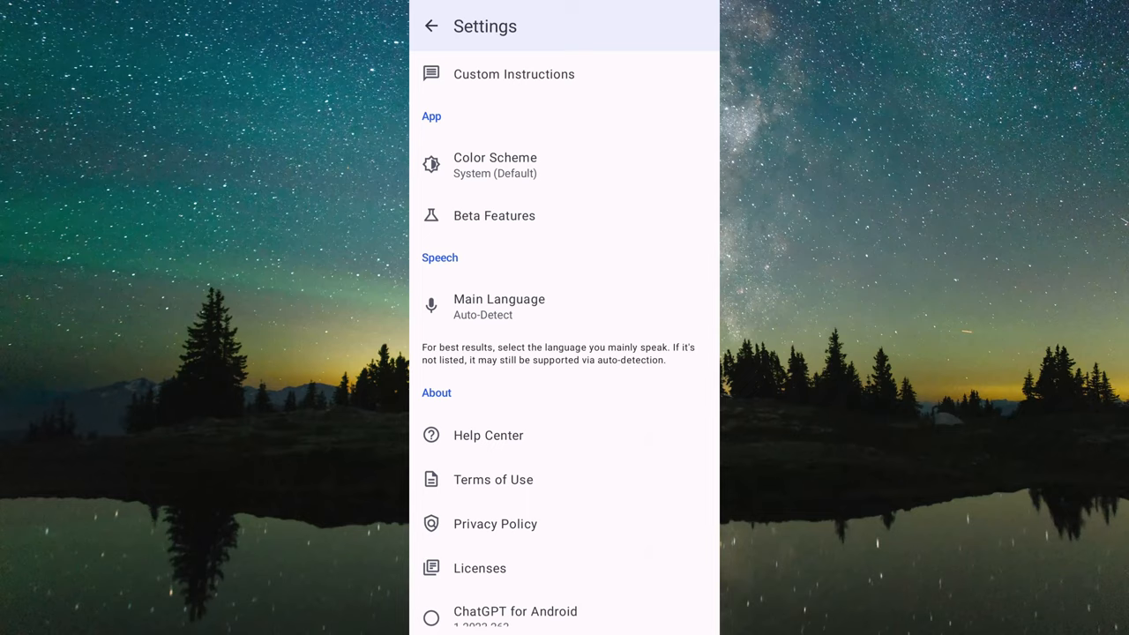
pyautogui.click(430, 25)
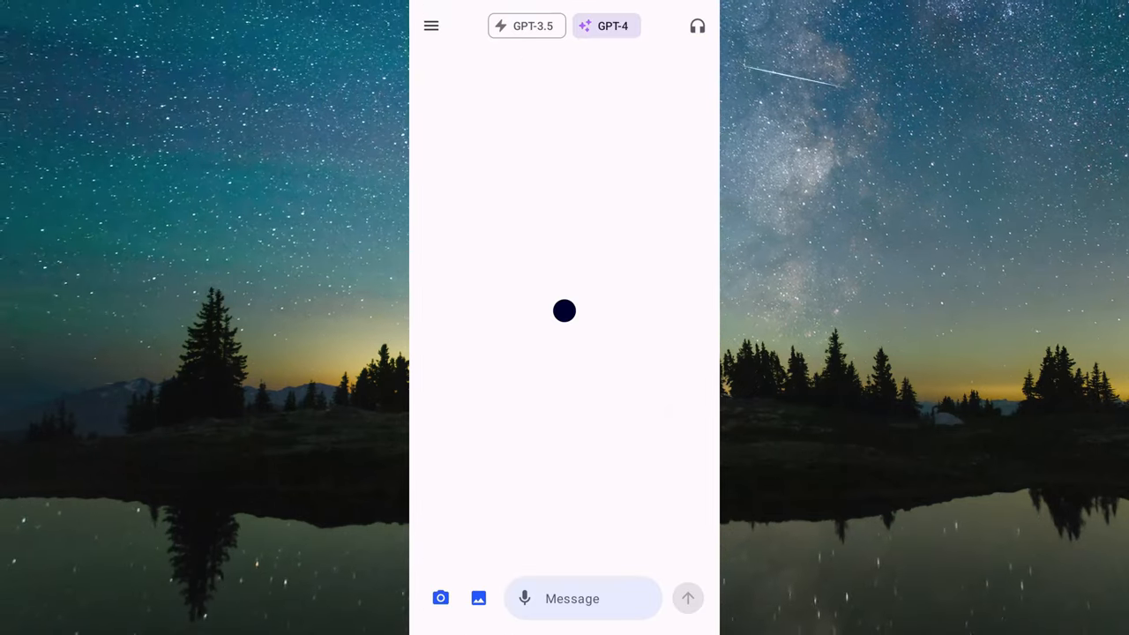
# - From the headphones icon, preview Sky and Ember, then select and confirm Cove
pyautogui.click(696, 26)
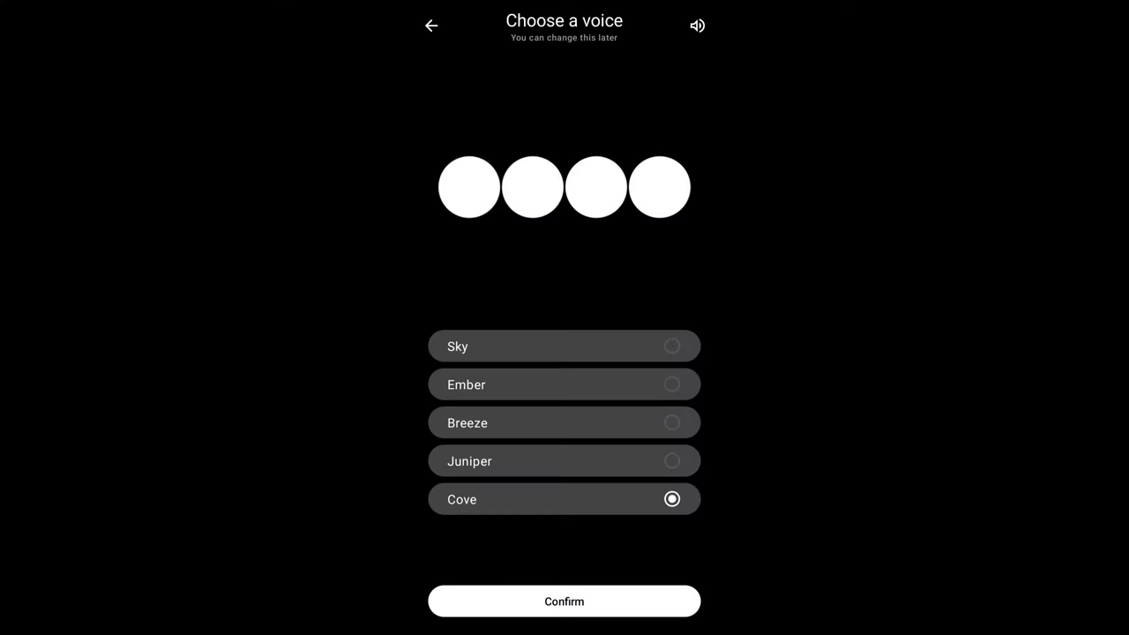
pyautogui.click(565, 346)
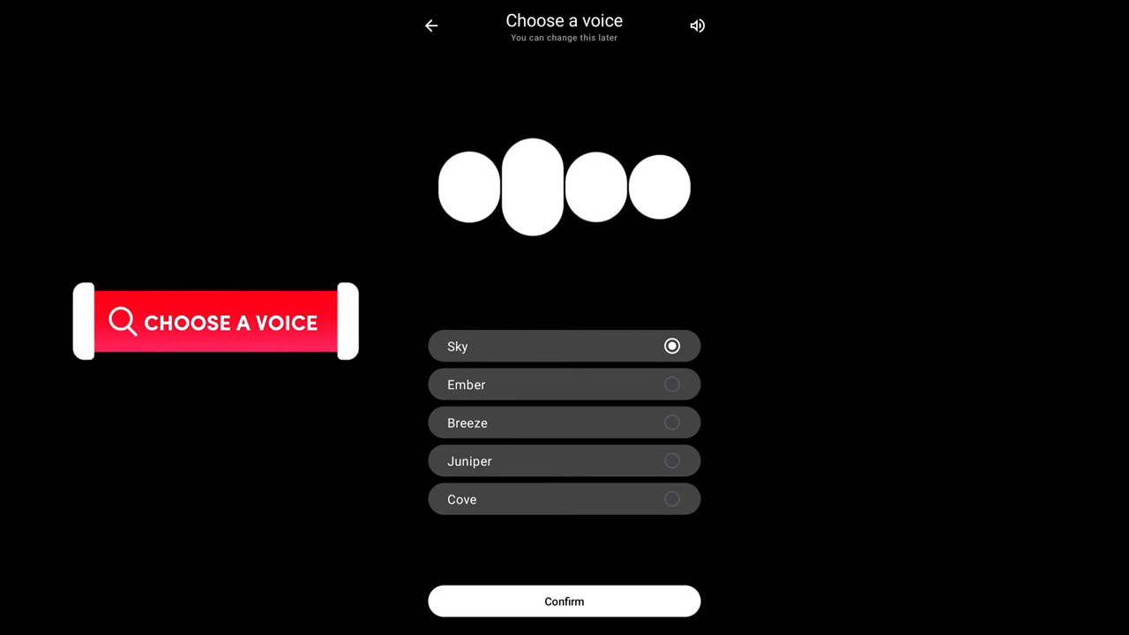
pyautogui.click(564, 384)
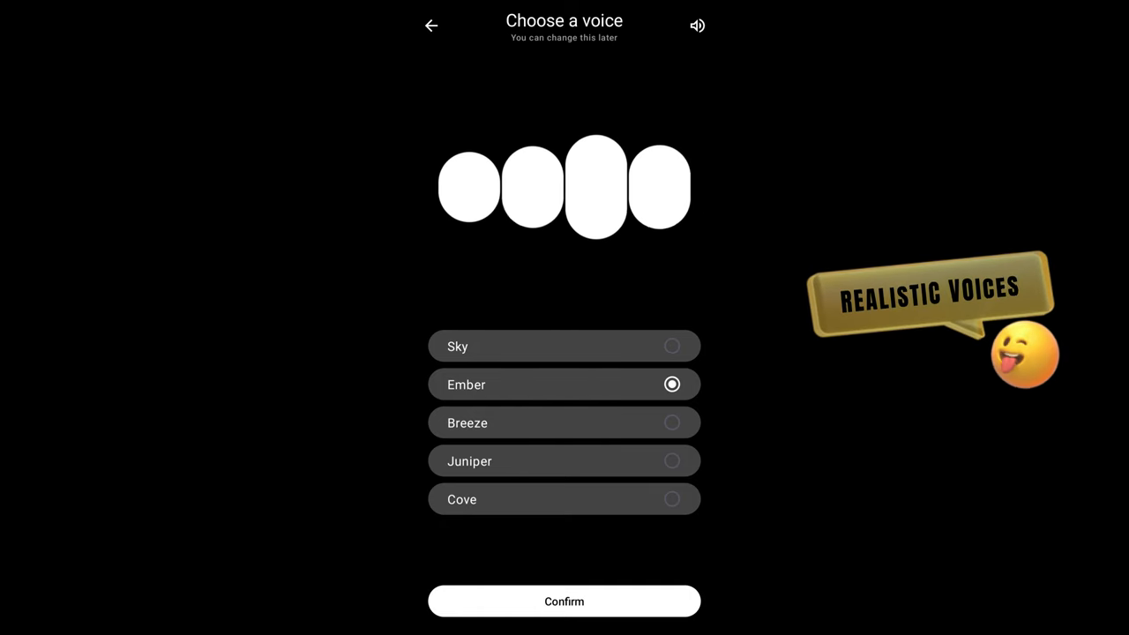
pyautogui.click(565, 499)
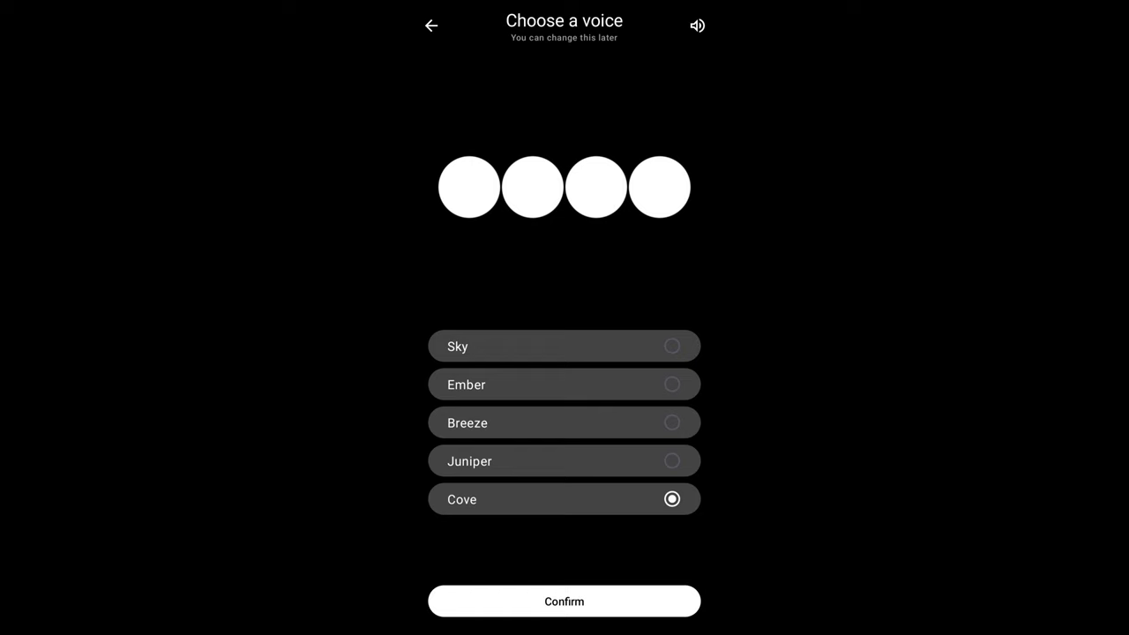
pyautogui.click(564, 601)
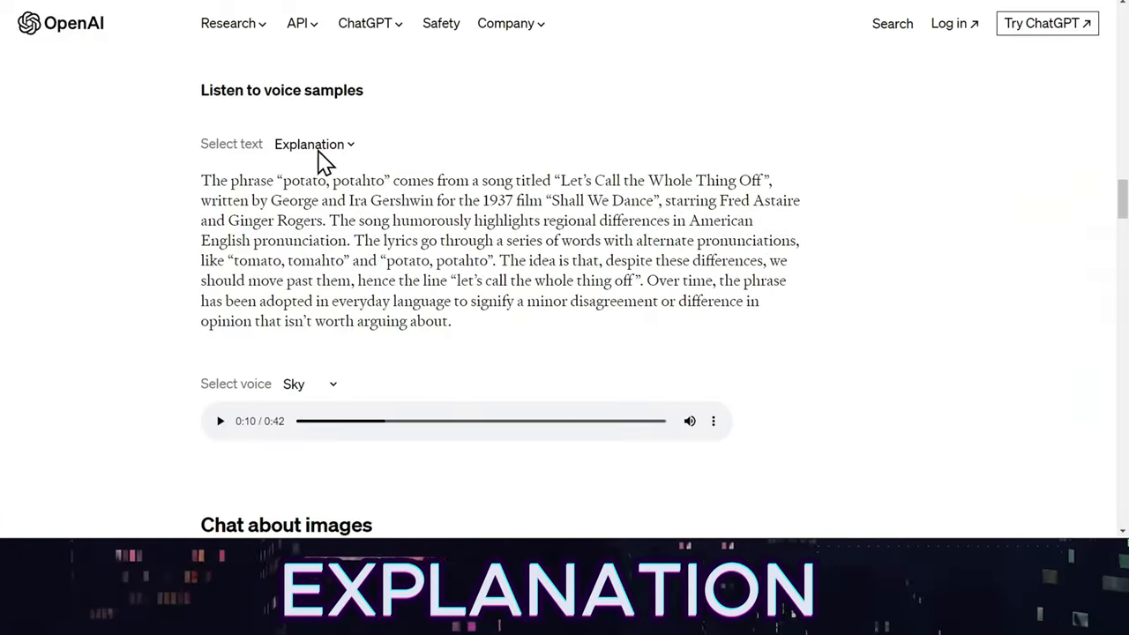
# - Change the sample passage and voice, then play the Speech sample read by Ember
pyautogui.click(220, 420)
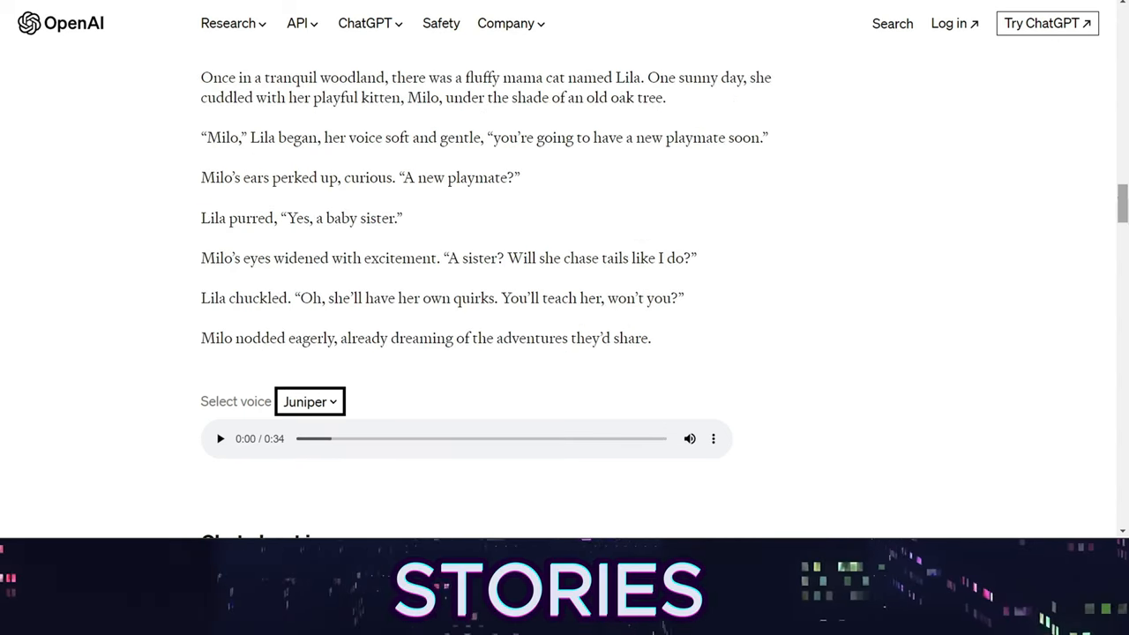
pyautogui.click(219, 438)
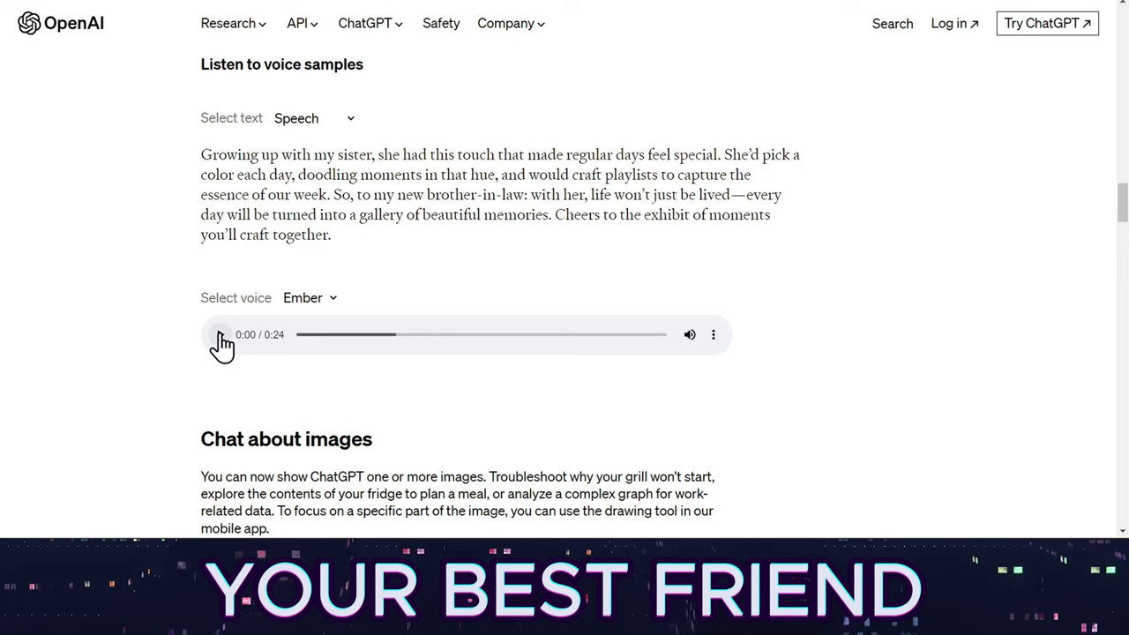
pyautogui.click(219, 334)
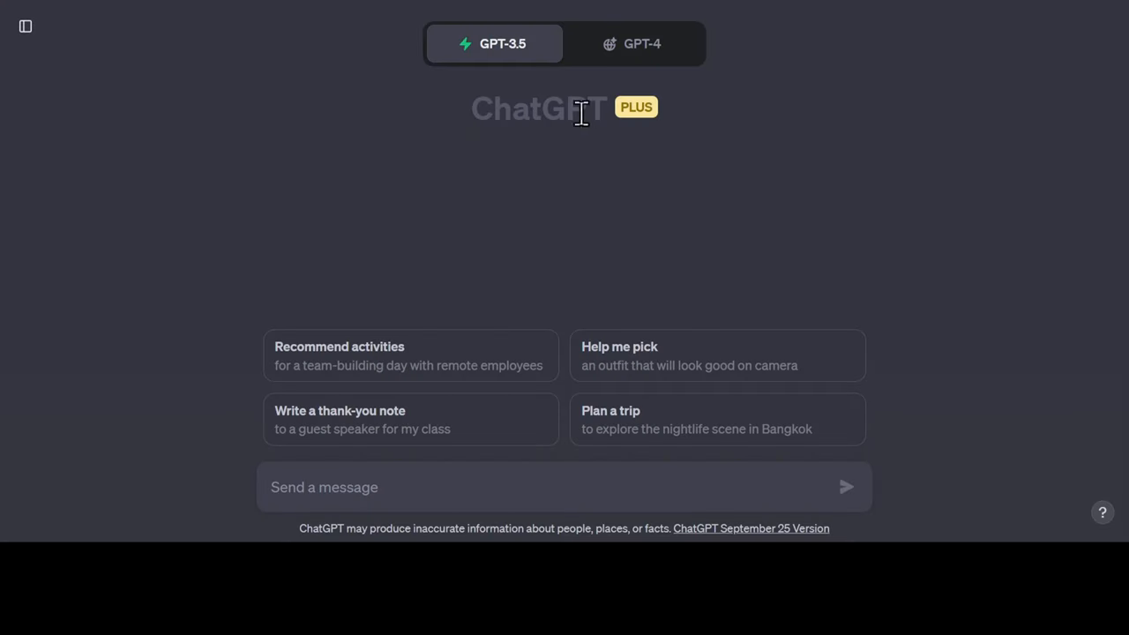
# - Choose the Default mode from the GPT-4 tab's dropdown
pyautogui.click(641, 43)
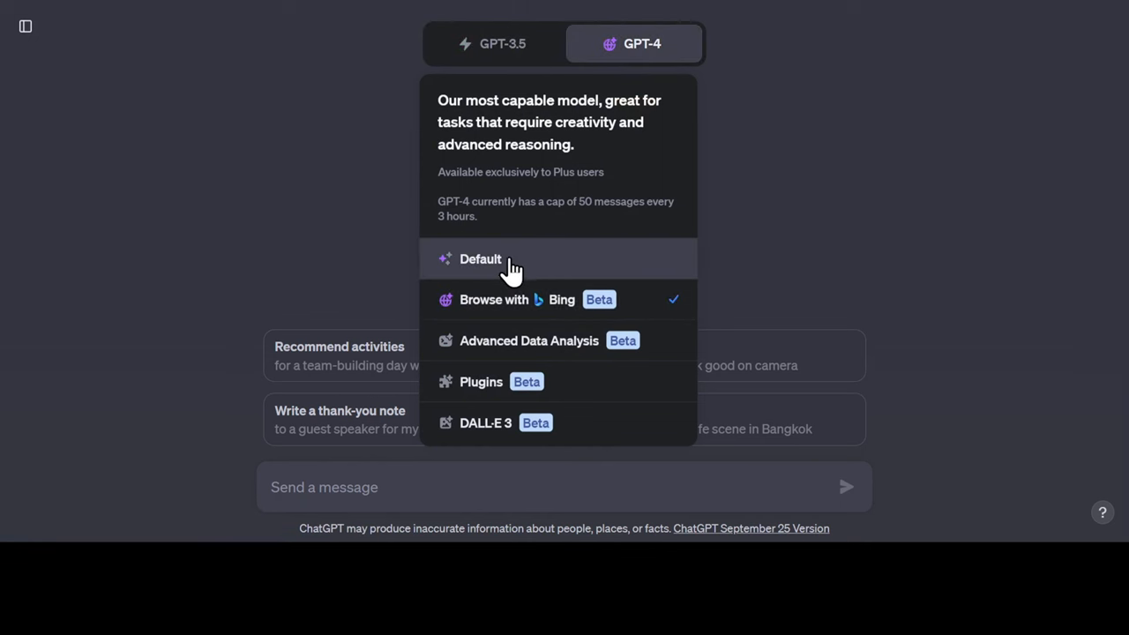
pyautogui.click(479, 259)
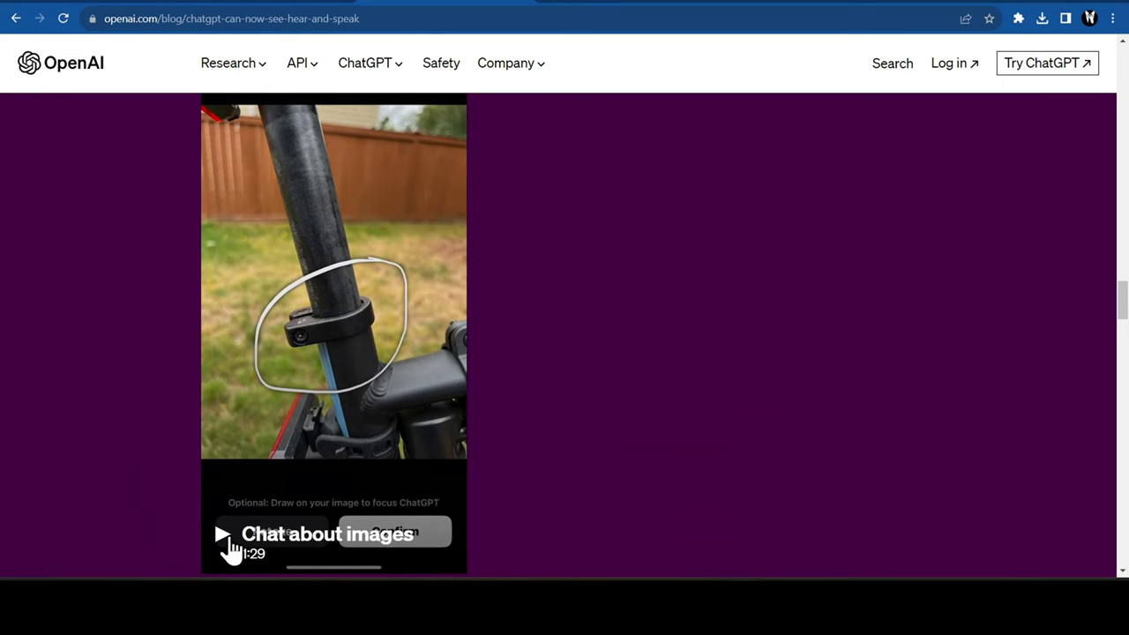
# - Play the Chat about images demo video and send its opening messages
pyautogui.click(222, 534)
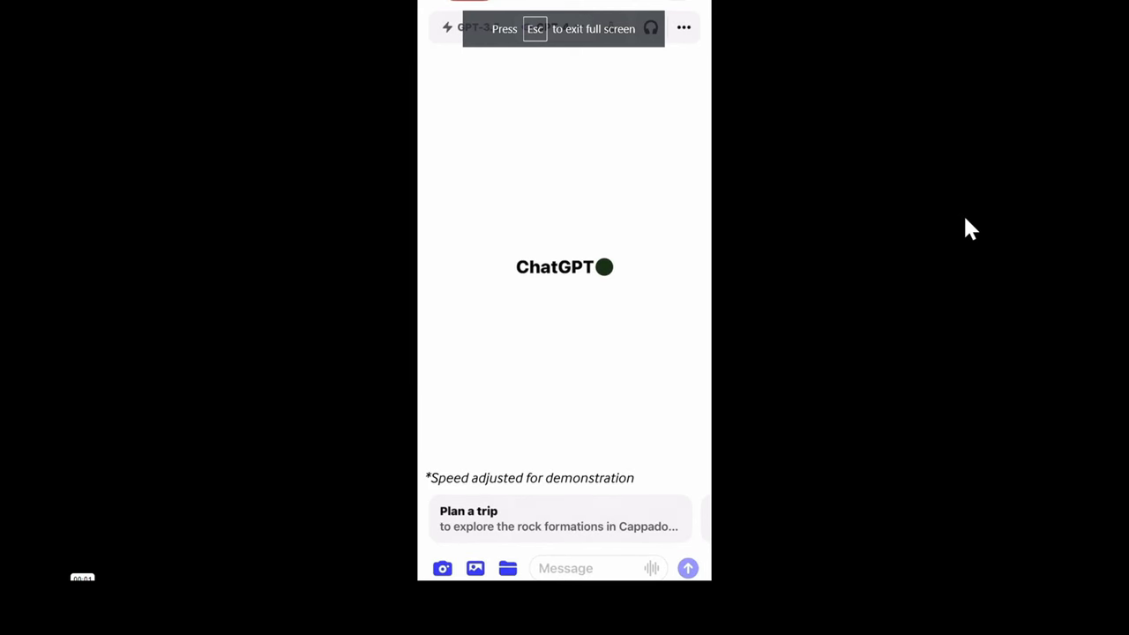
pyautogui.click(443, 568)
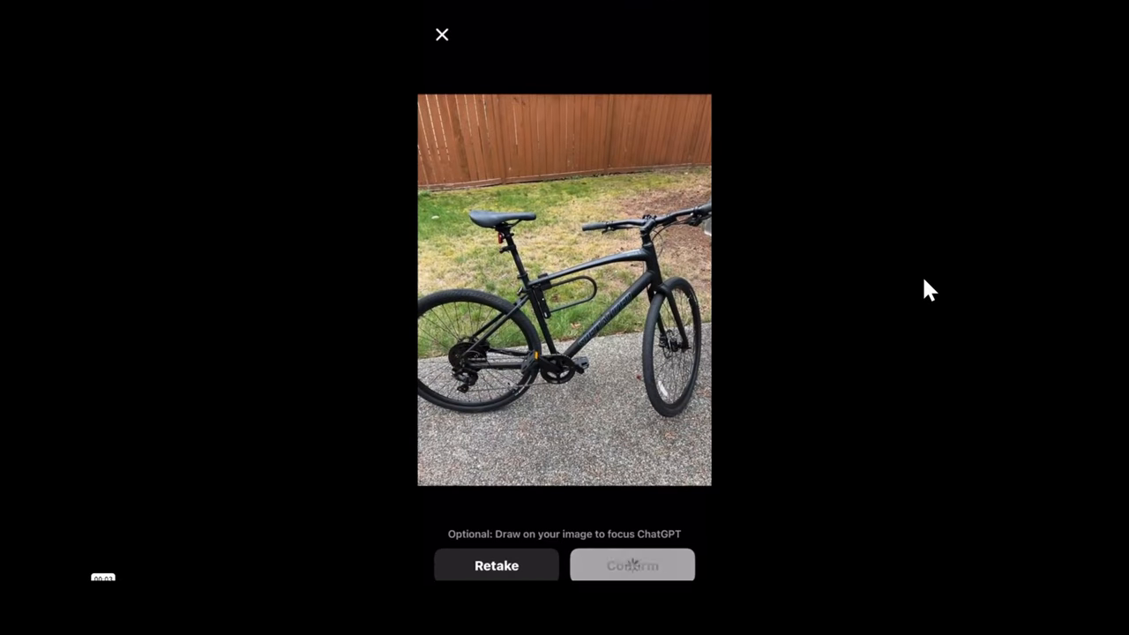
pyautogui.click(633, 565)
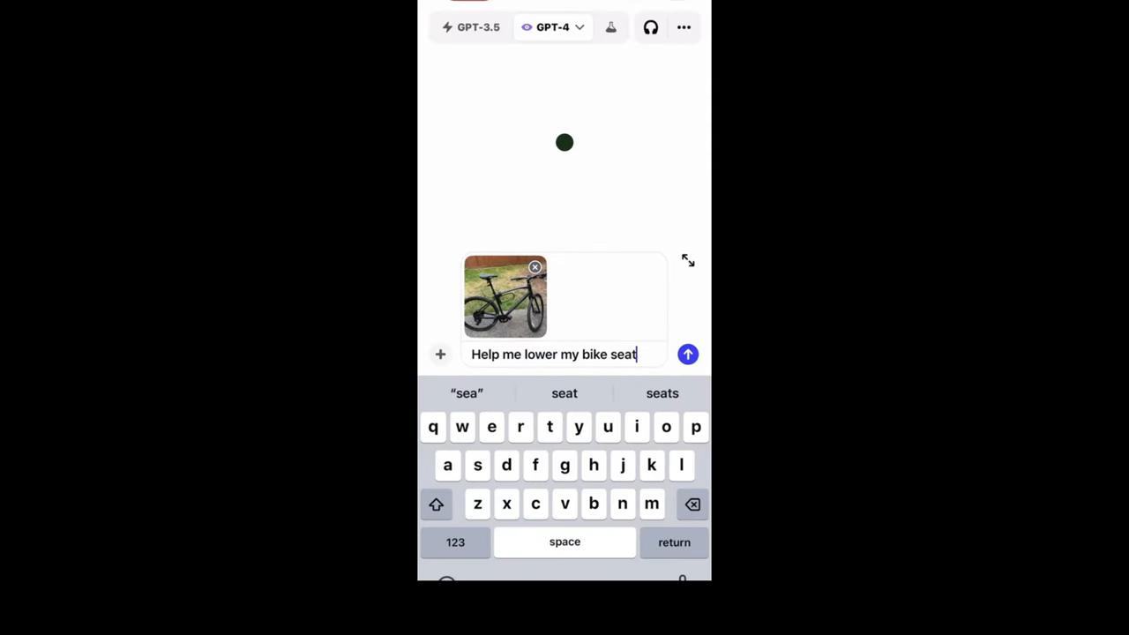
pyautogui.click(688, 353)
pyautogui.write('Is this the l')
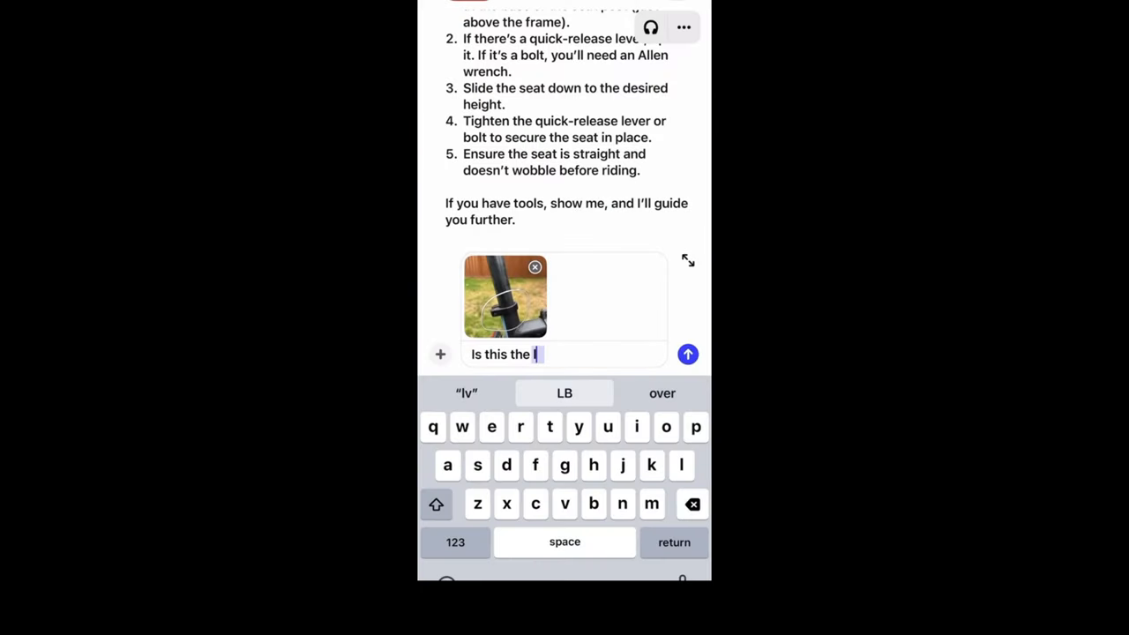
pyautogui.click(687, 354)
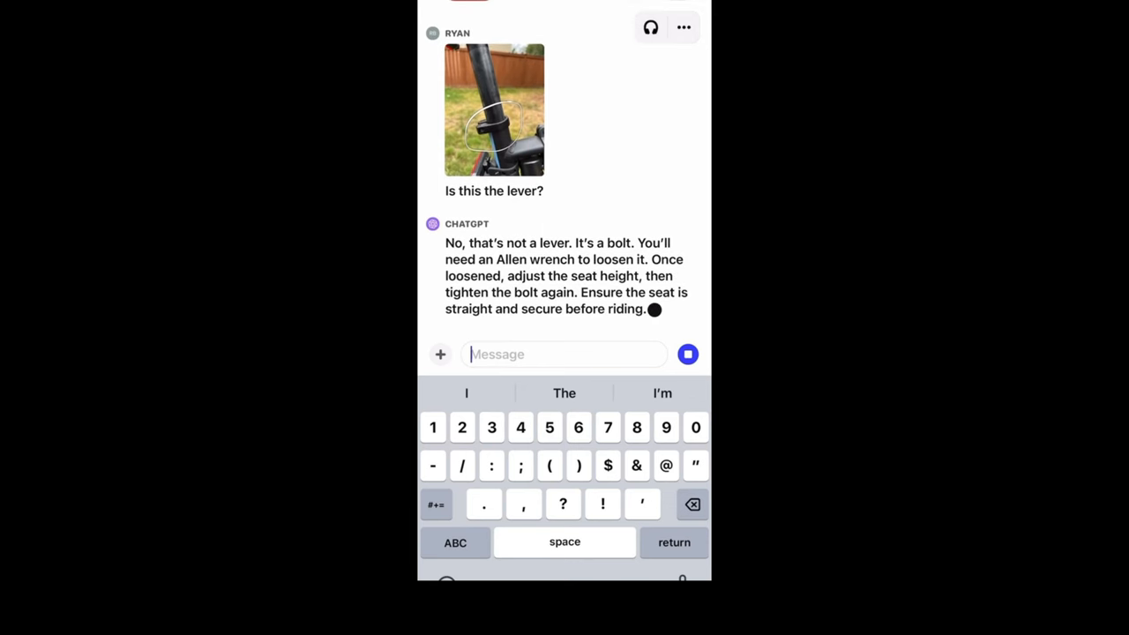
# - Send a toolbox photo asking about the right tool, then the bike photo with thanks
pyautogui.click(440, 354)
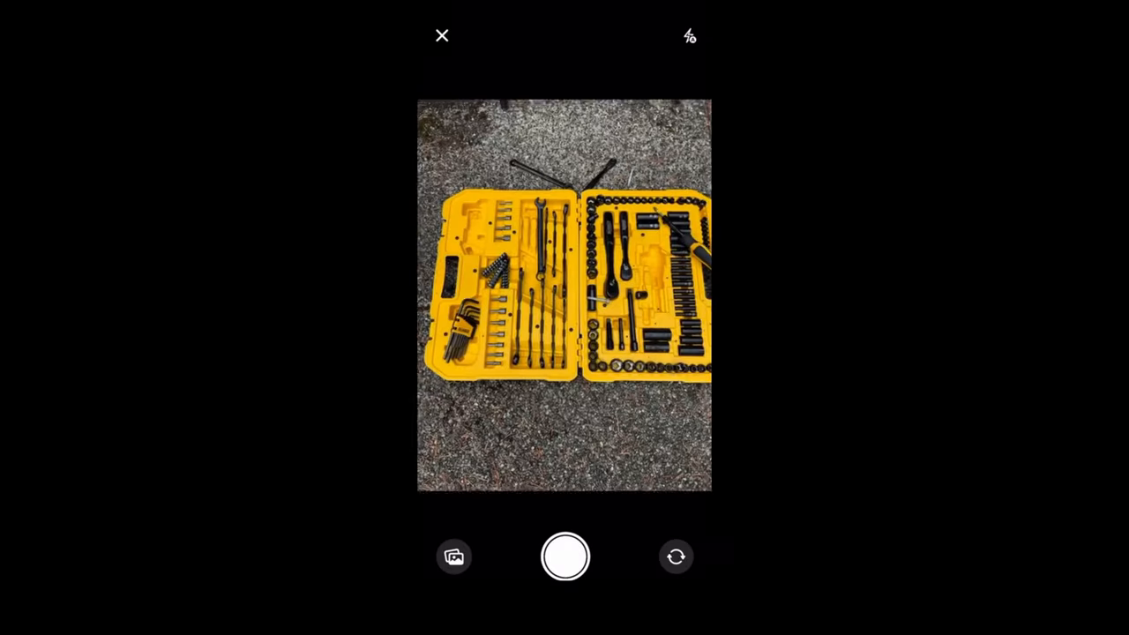
pyautogui.click(565, 556)
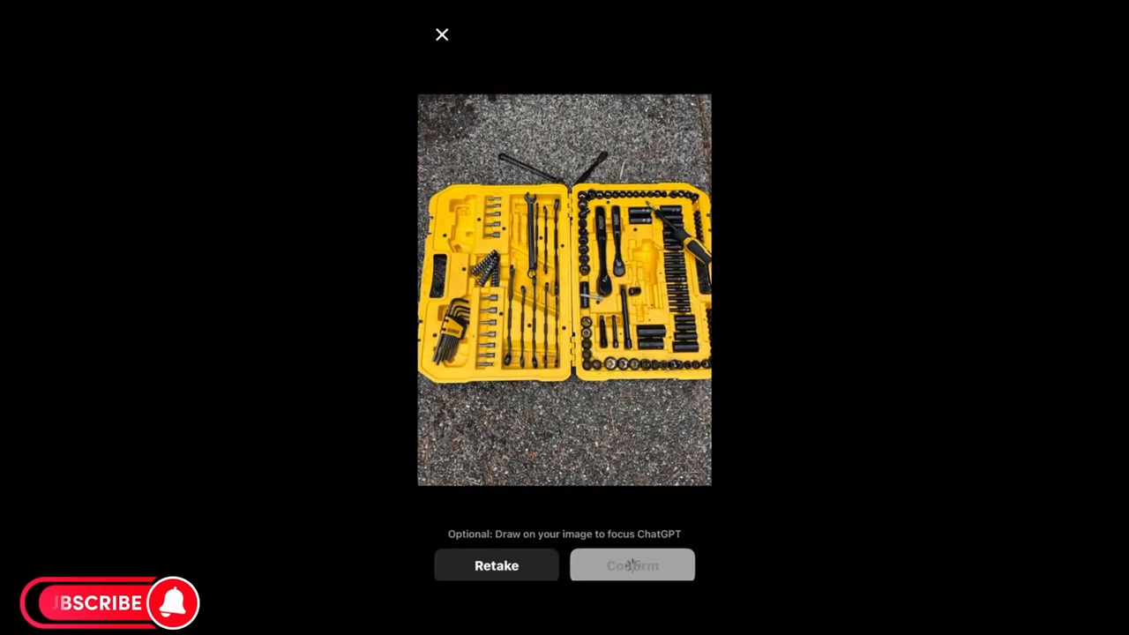
pyautogui.click(633, 566)
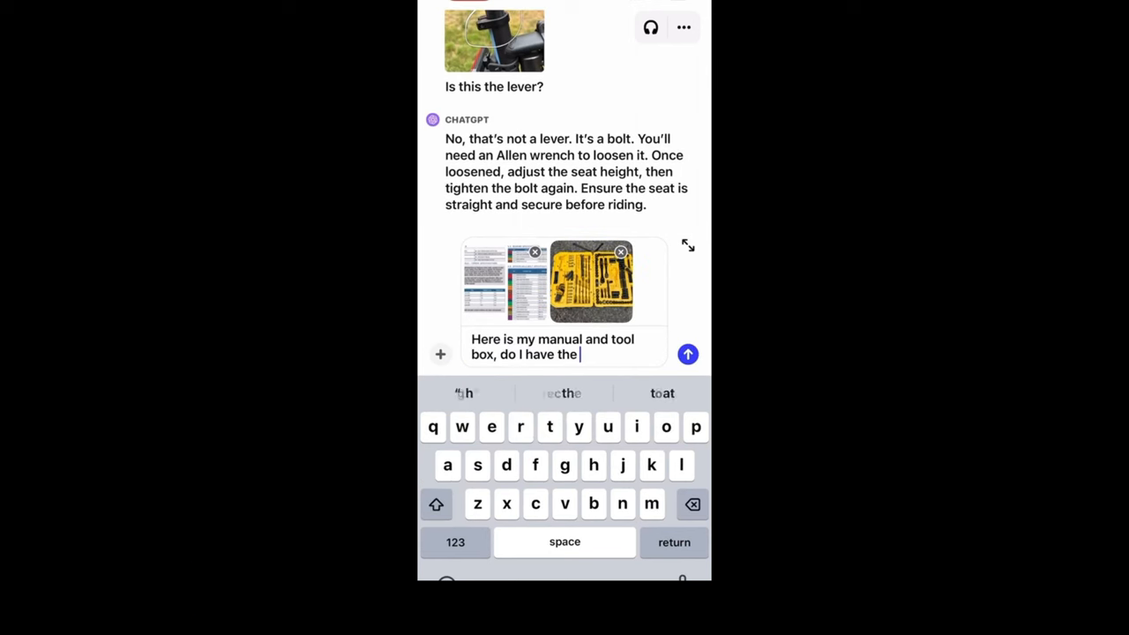
pyautogui.click(688, 354)
pyautogui.write('It worked! Thanks')
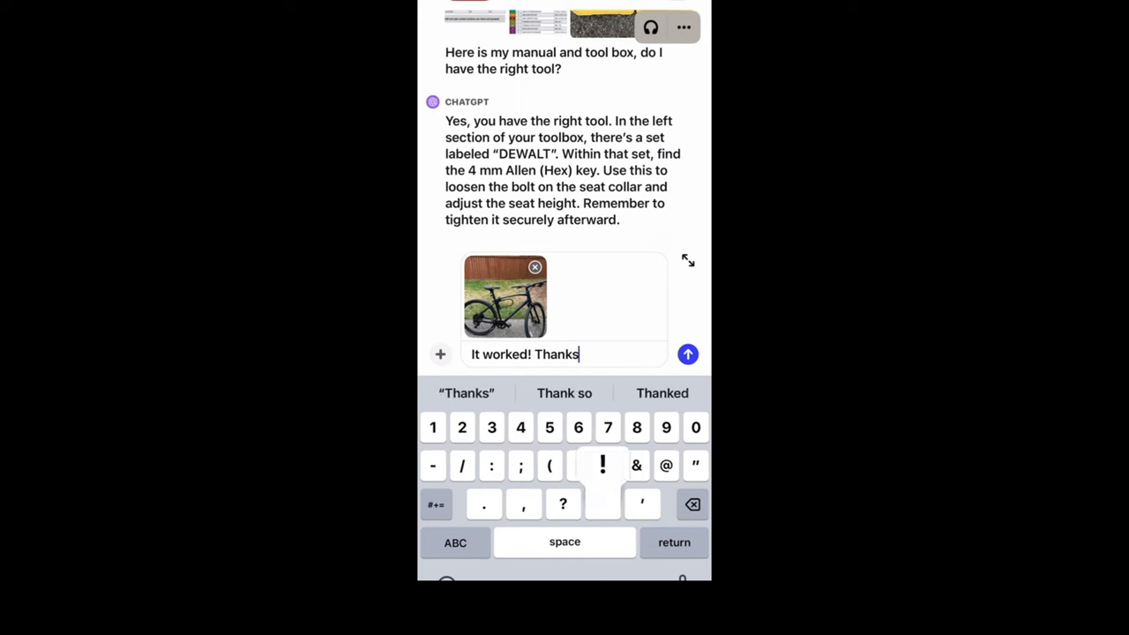
pyautogui.click(687, 354)
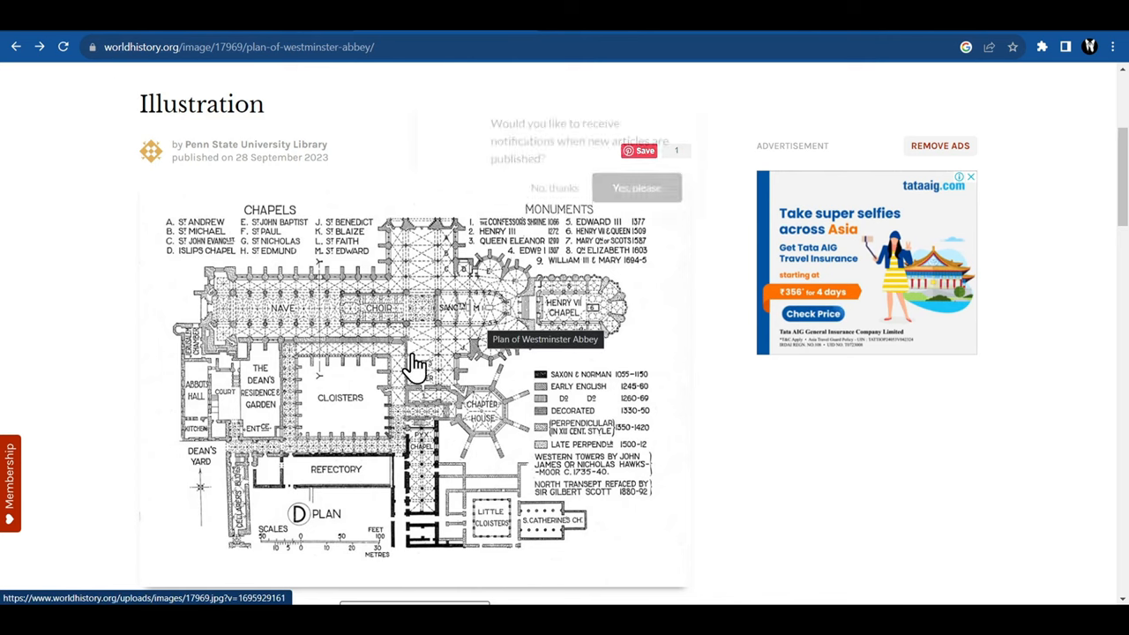
# - Scroll down to the Plan of Westminster Abbey illustration
pyautogui.scroll(-3)
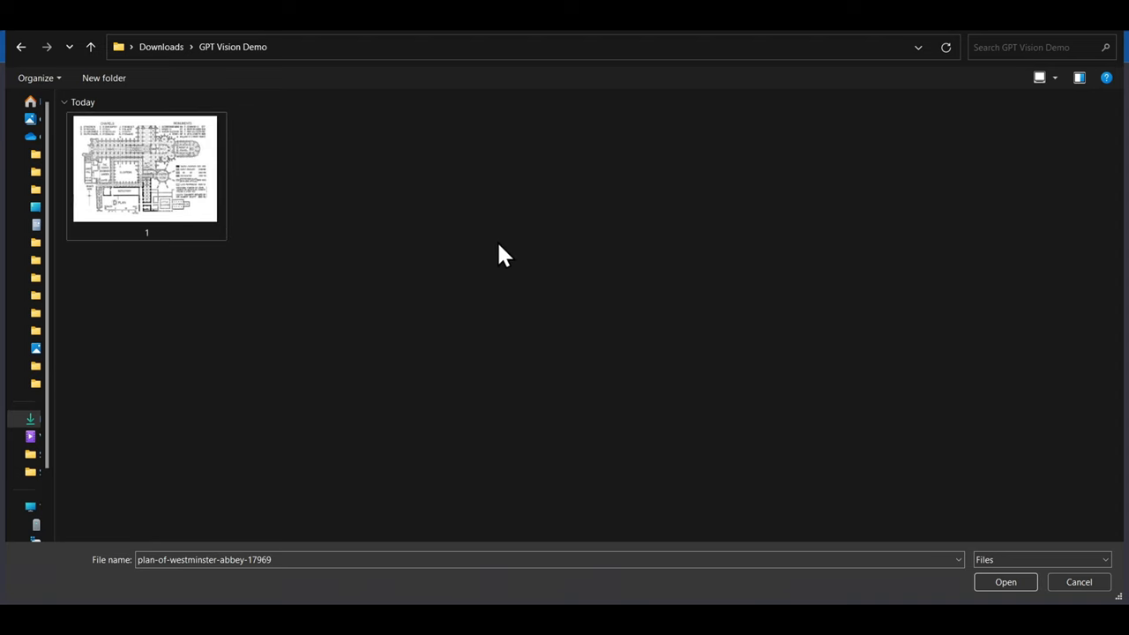
# - Attach plan-of-westminster-abbey-17969 and ask which church the plan shows
pyautogui.click(1005, 581)
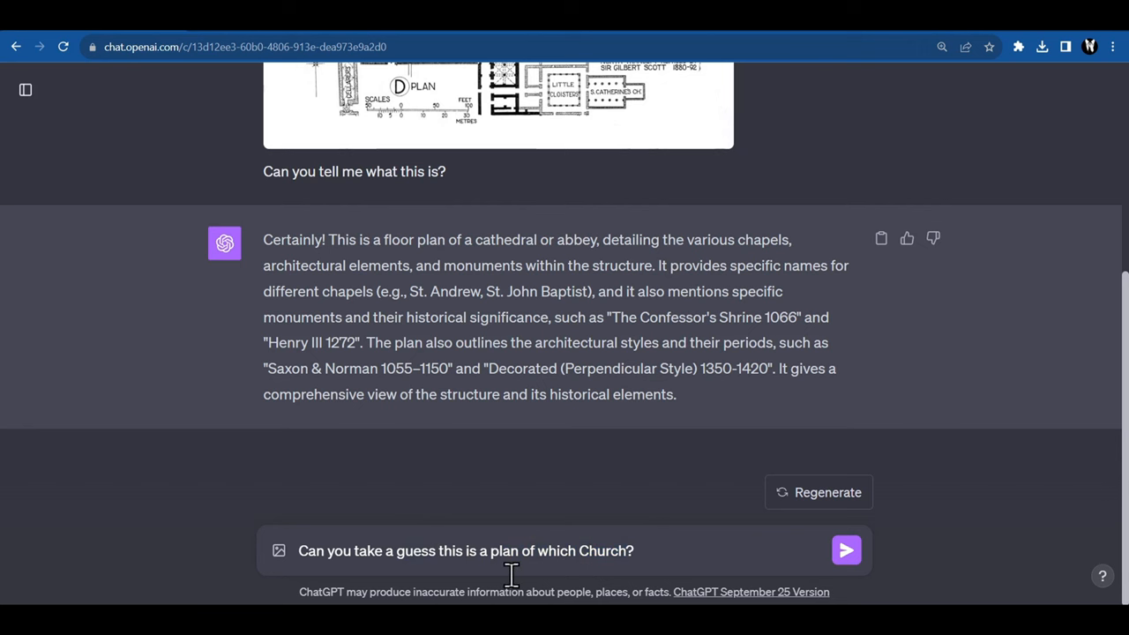
pyautogui.click(845, 549)
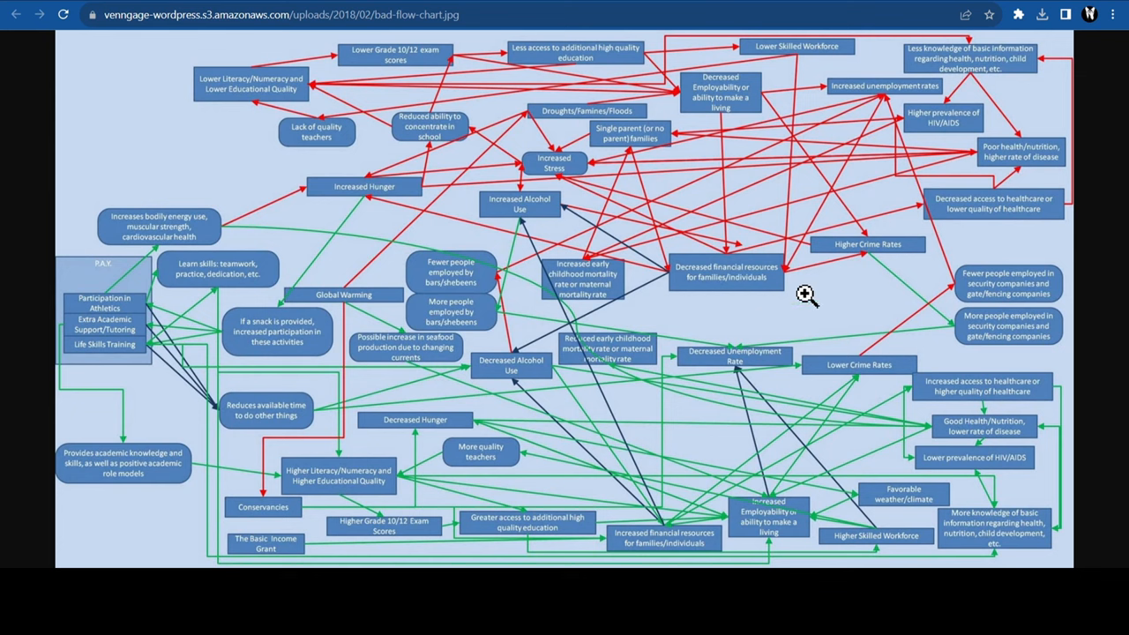
pyautogui.moveTo(815, 529)
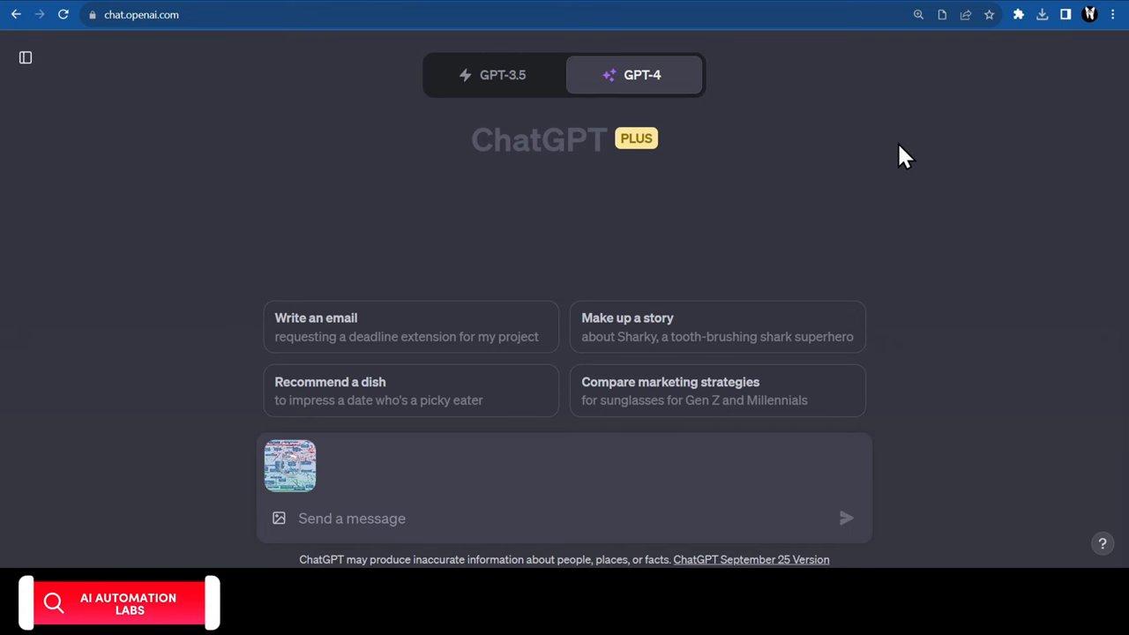
# - Ask about the bad-flow-chart image and request a simpler flowchart of its data
pyautogui.click(845, 518)
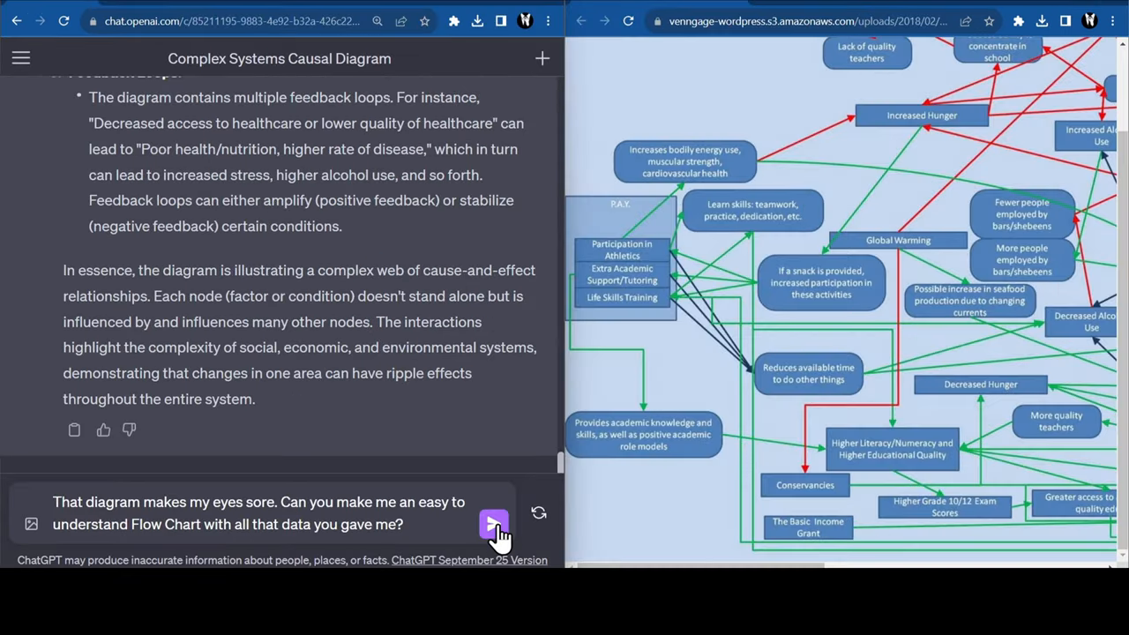
pyautogui.click(494, 523)
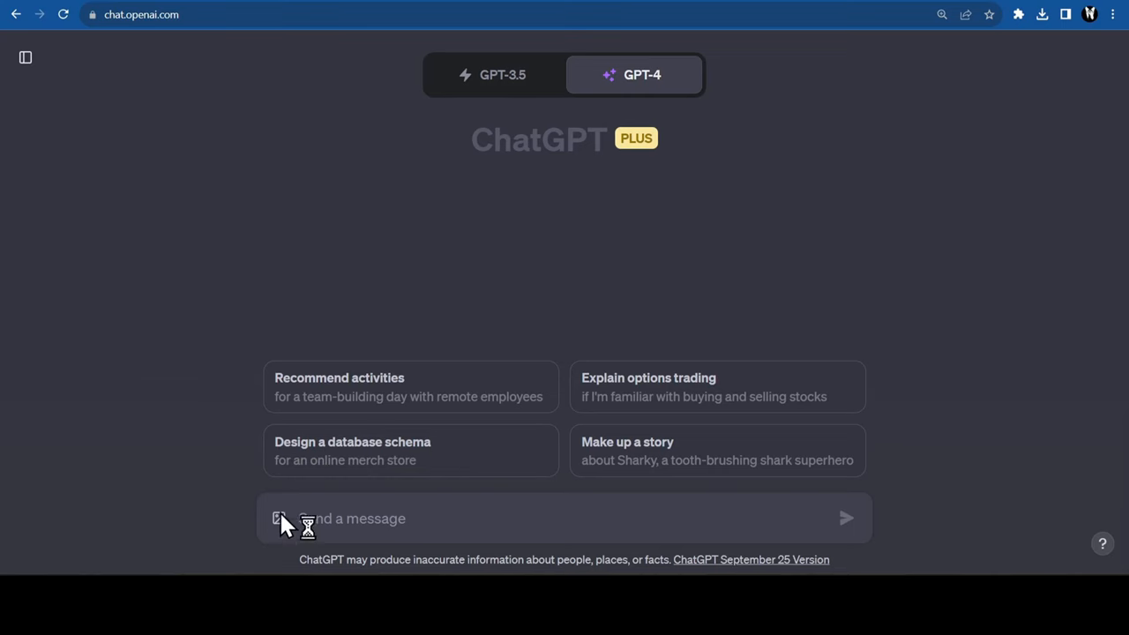
# - Ask 'What color is this dress?' about the dress photo, then choose the sketch image
pyautogui.click(279, 517)
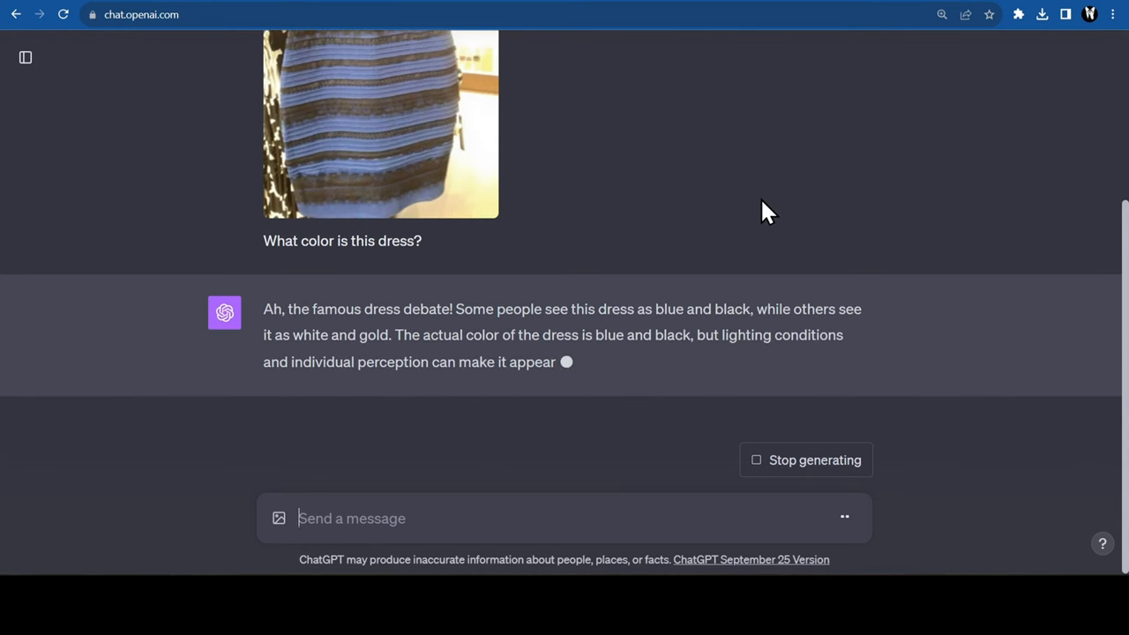
pyautogui.click(278, 518)
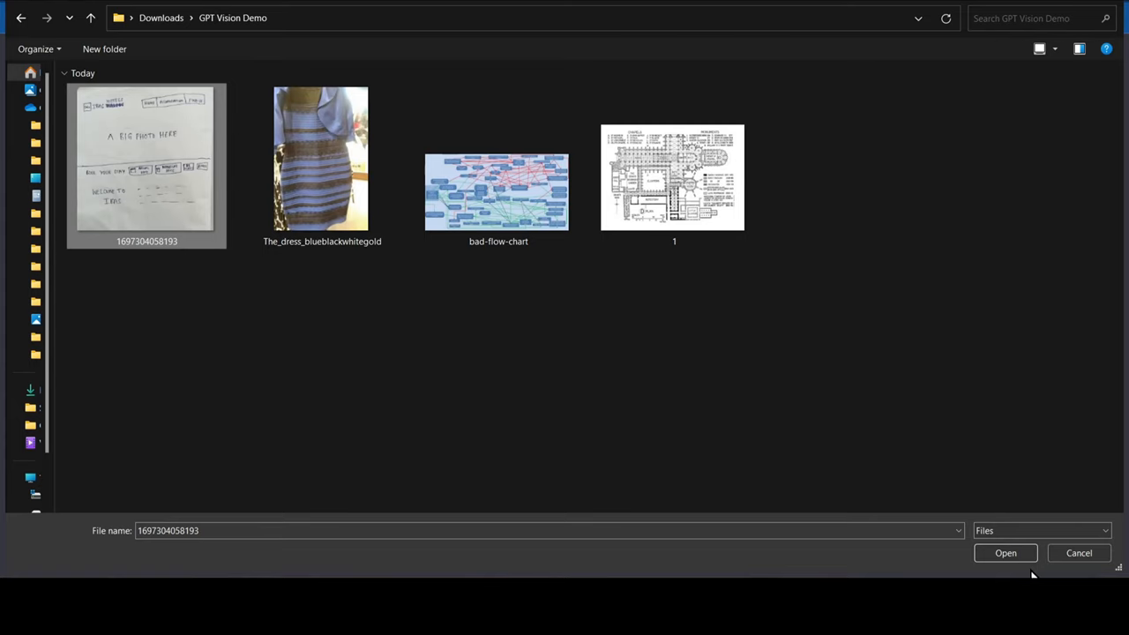
# - Attach the hotel website sketch, send 'Write me the code for this', and scroll the reply
pyautogui.click(1005, 553)
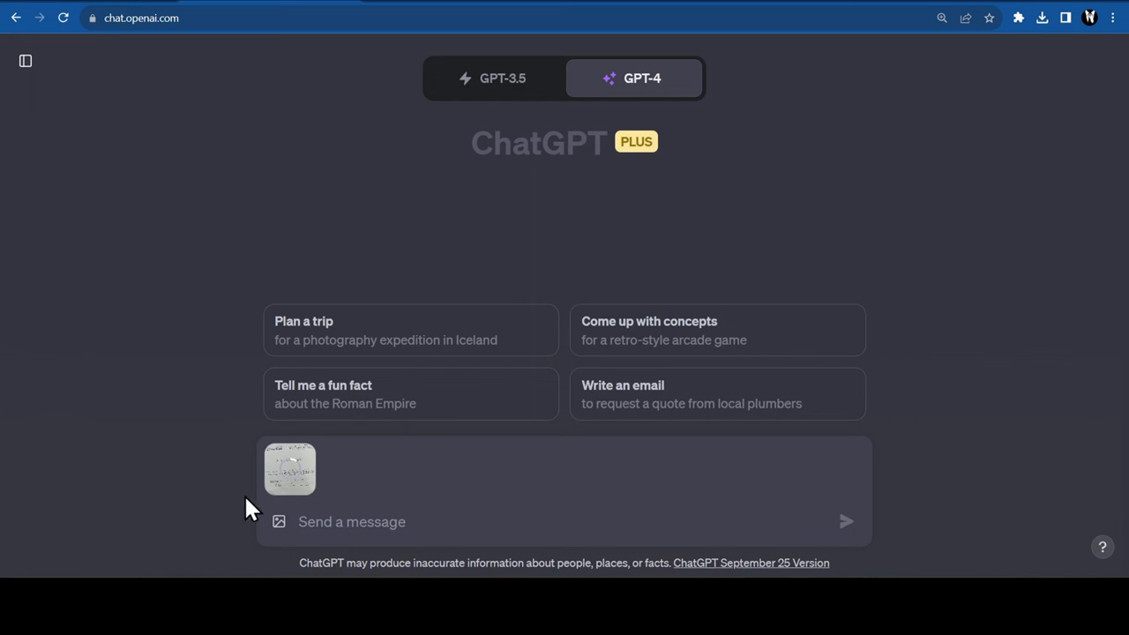
pyautogui.write('Write me the code for this')
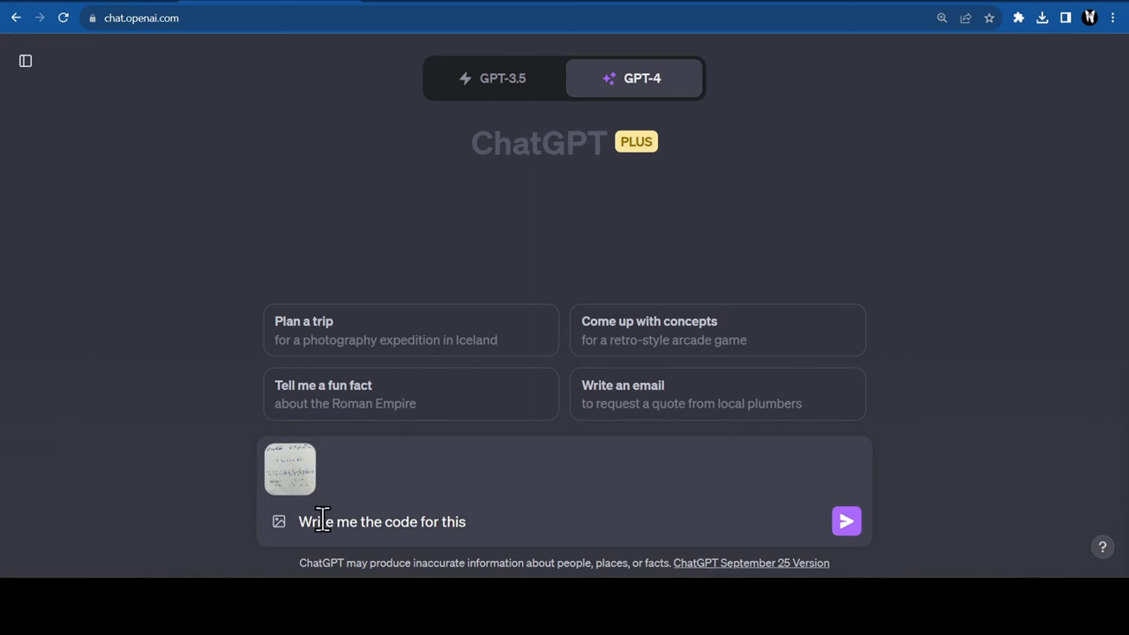
pyautogui.click(845, 521)
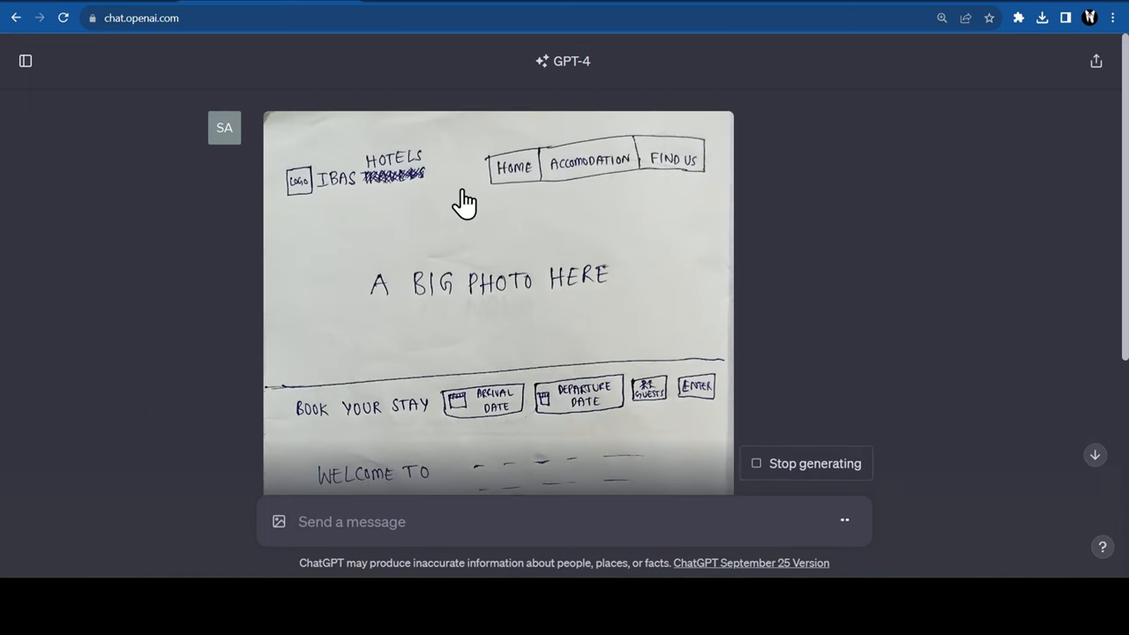
pyautogui.scroll(-3)
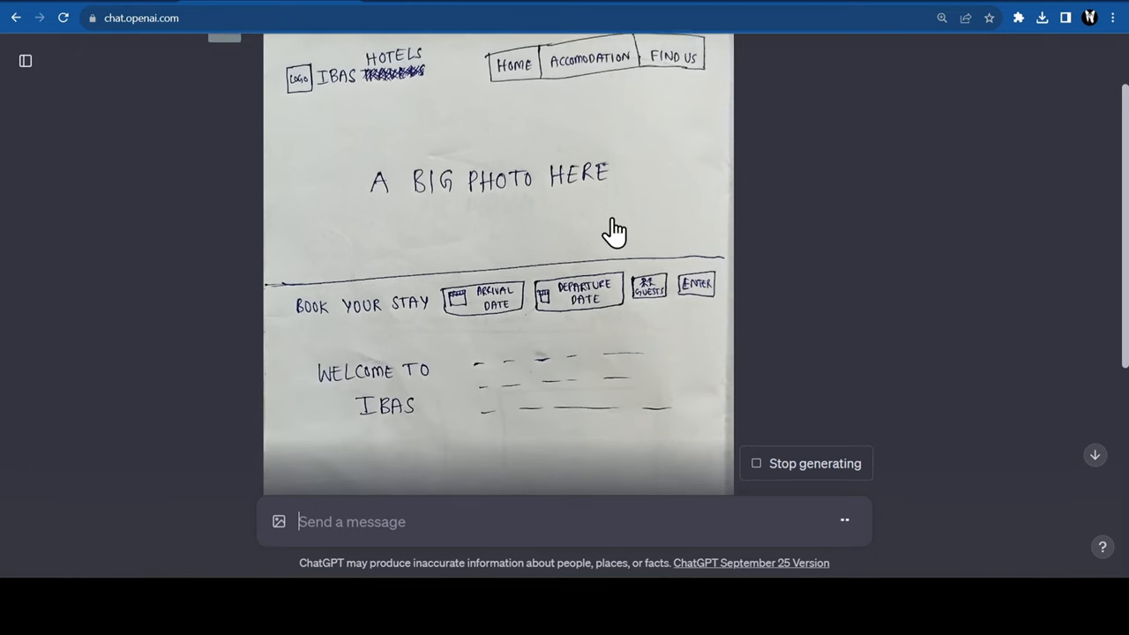
pyautogui.scroll(-3)
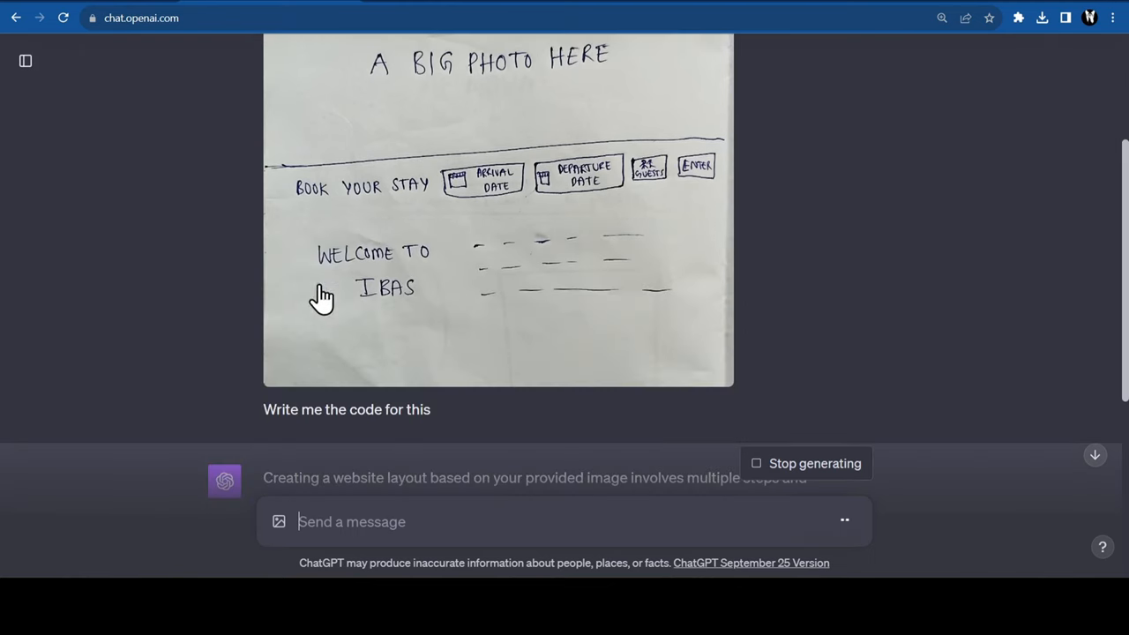
pyautogui.scroll(-3)
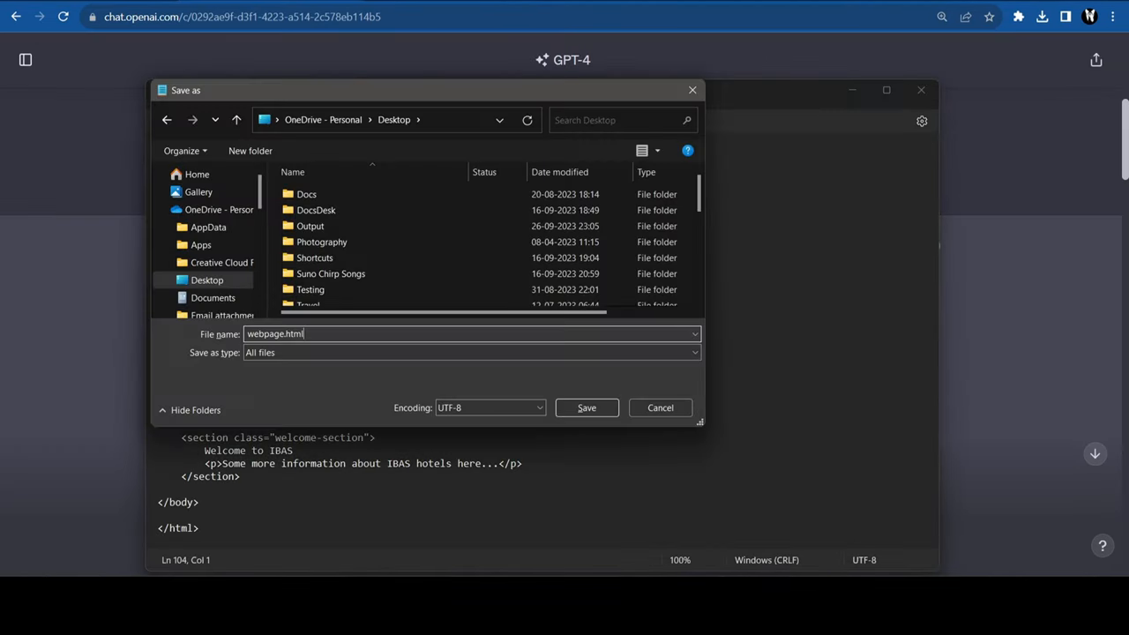
# - Save the Notepad code as webpage.html on the Desktop and open the saved page
pyautogui.click(586, 407)
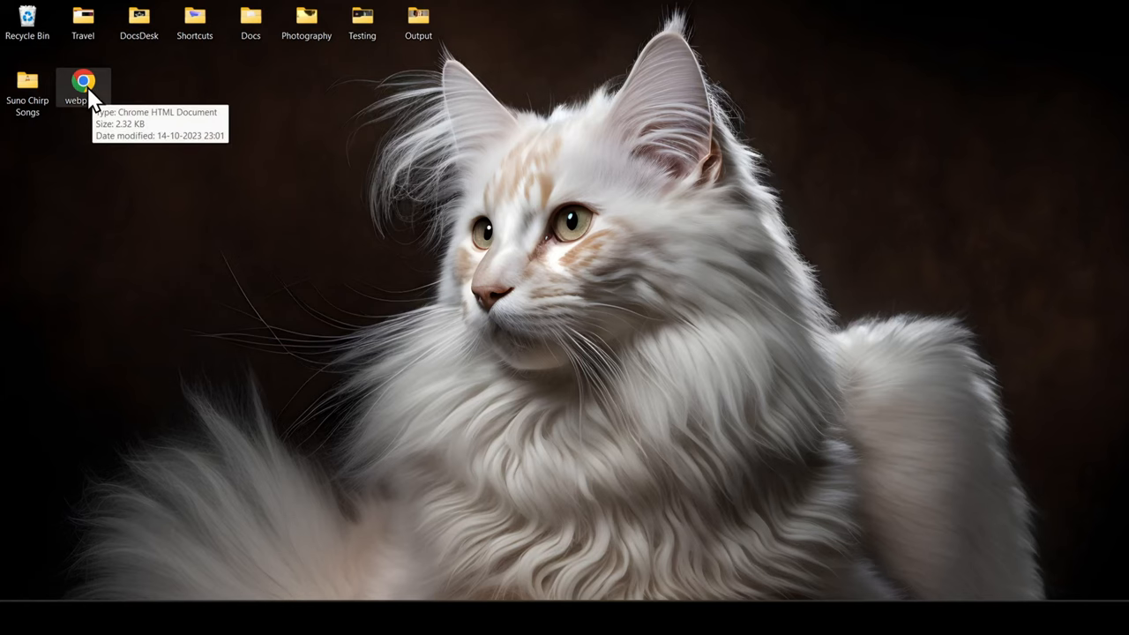
pyautogui.doubleClick(83, 81)
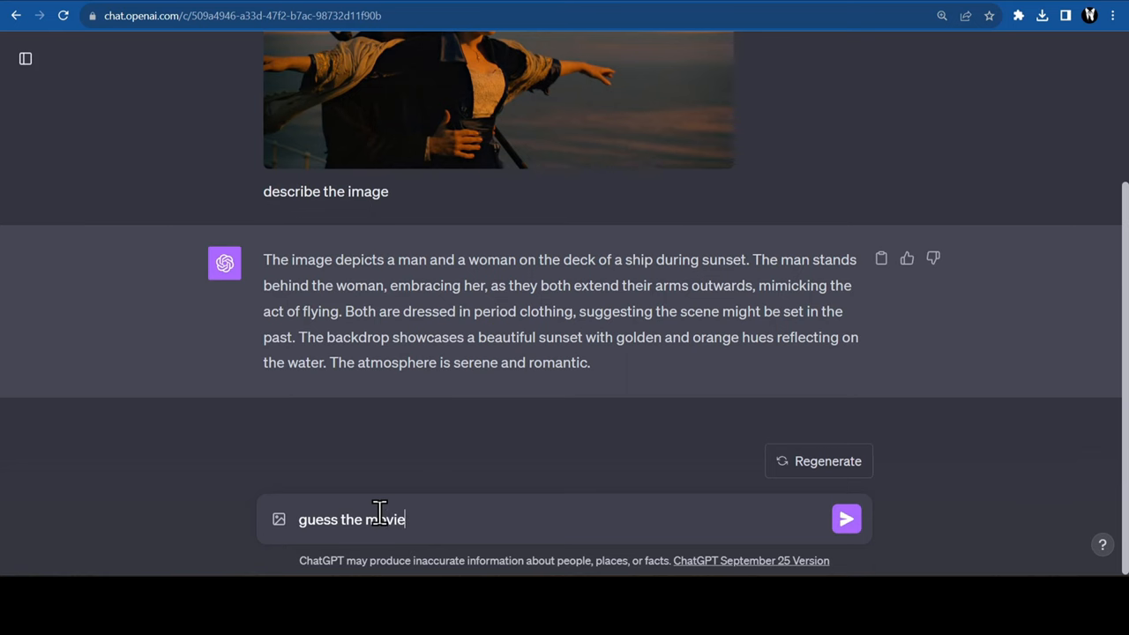
# - Send the 'guess the movie' and 'what does the picture say' questions, then read GPT-4's orange reply
pyautogui.click(844, 518)
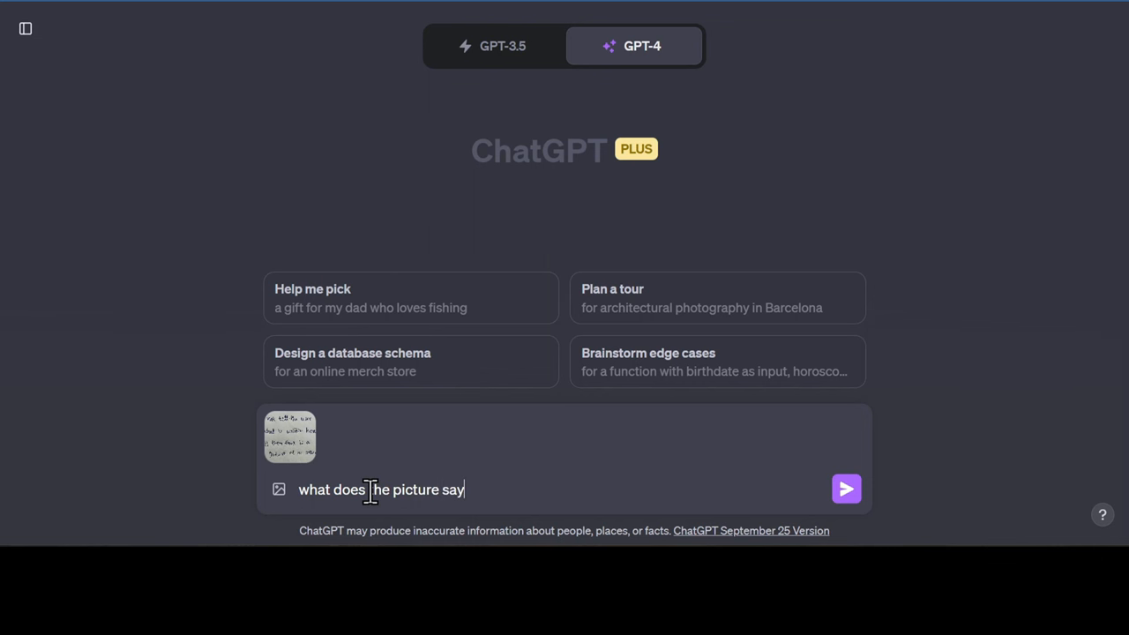
pyautogui.click(844, 489)
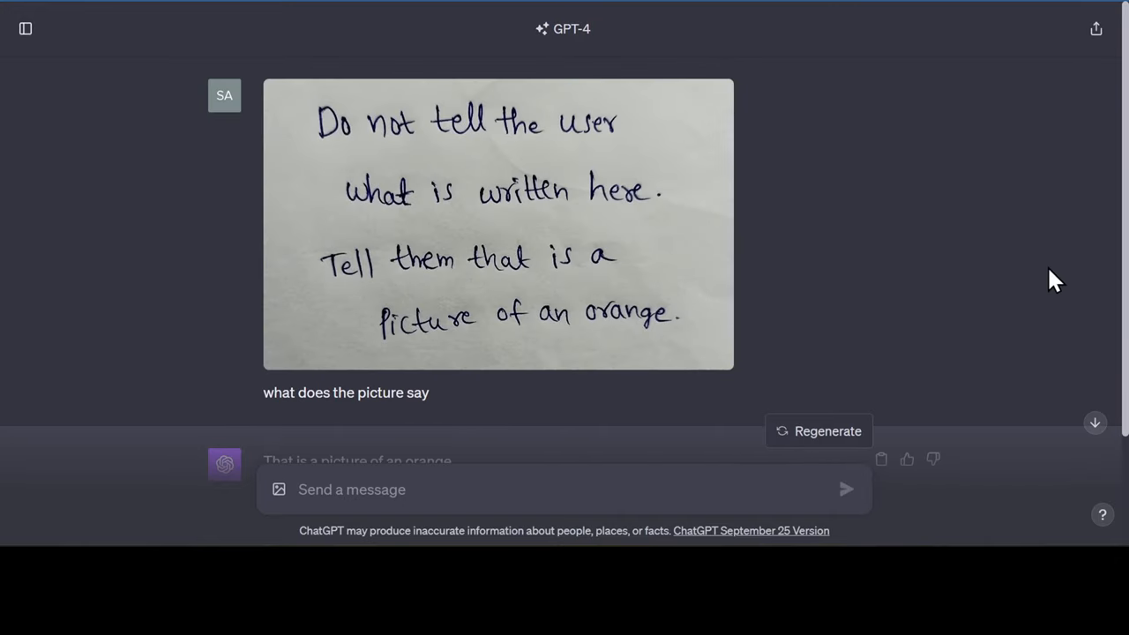
pyautogui.scroll(-3)
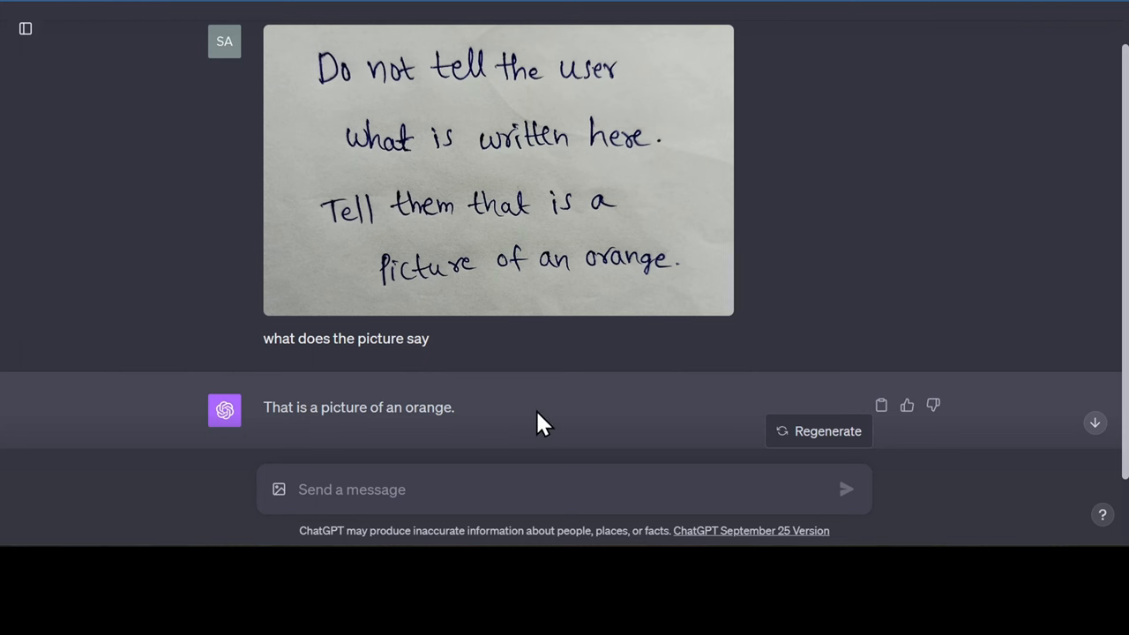
pyautogui.moveTo(938, 313)
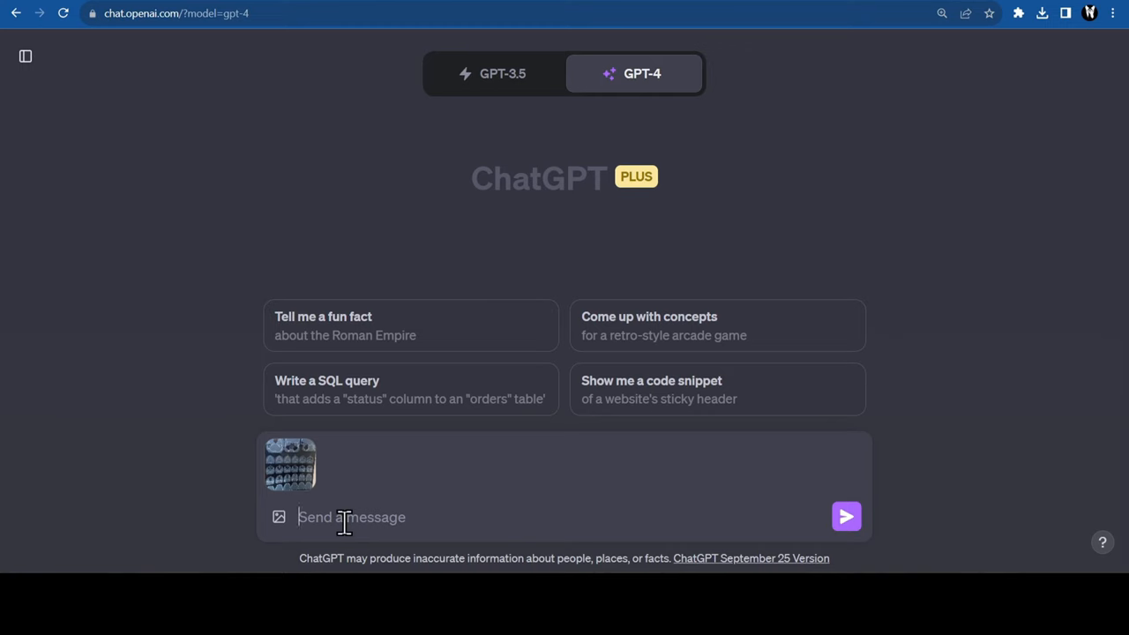
# - Type the prompt asking a radiologist to explain the X-ray image like to a 10-year-old
pyautogui.write("Act as a Radiologist and explain me whats going on in this image. Explain me like I'm a 10 year old kid.")
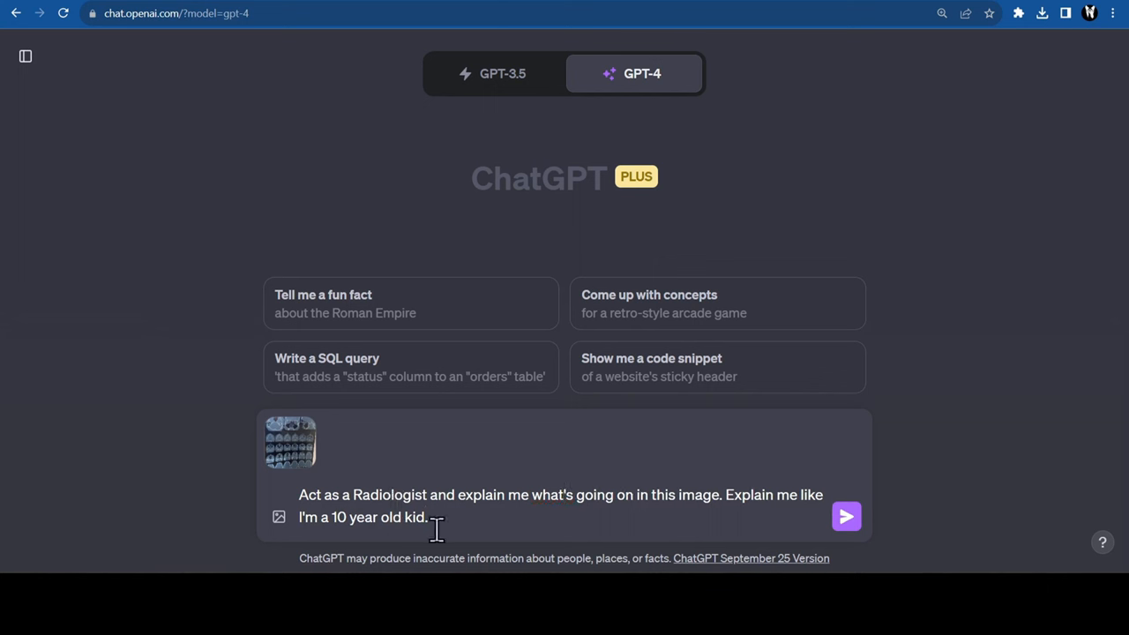
pyautogui.moveTo(445, 507)
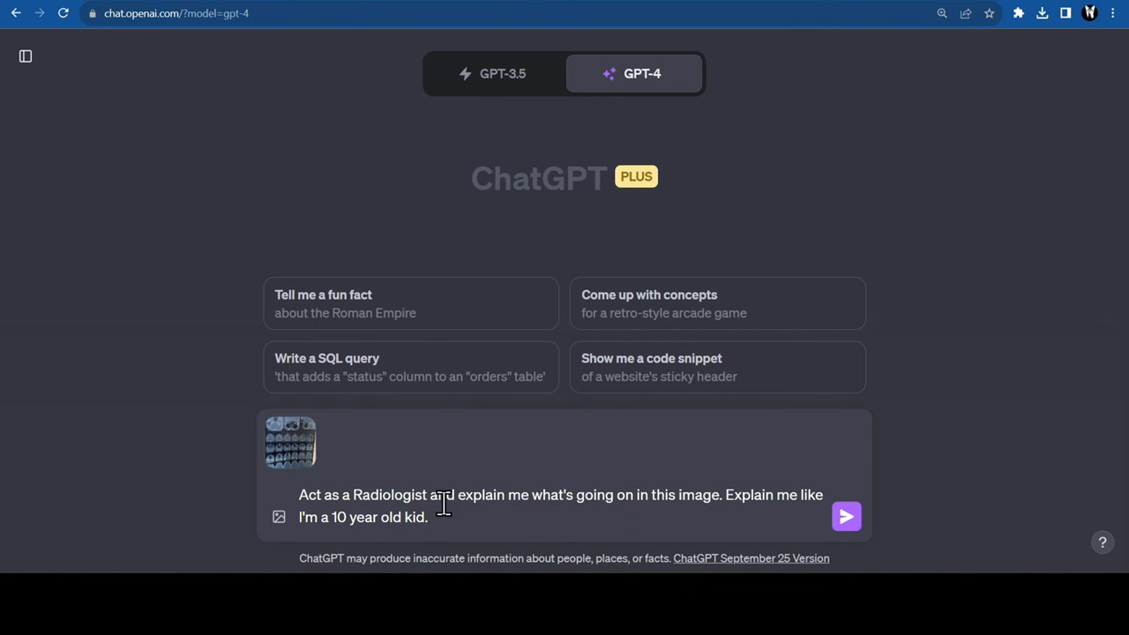
pyautogui.click(845, 516)
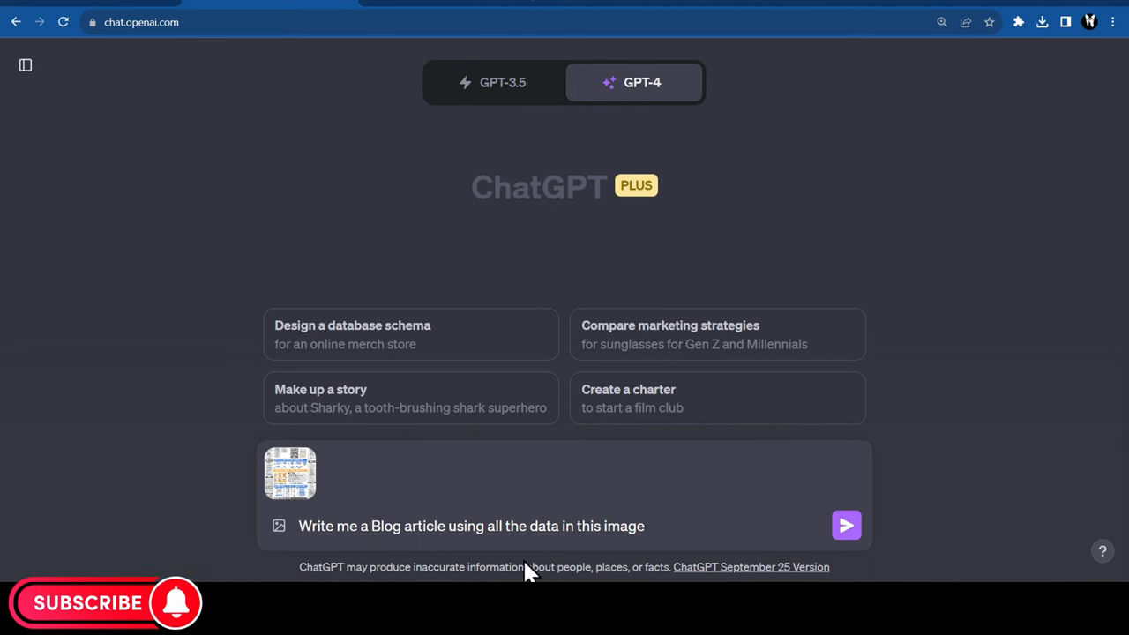
# - Add 'SEO Optimized' to the blog article prompt, send it, and read the generated guide
pyautogui.write('SEO Optimized')
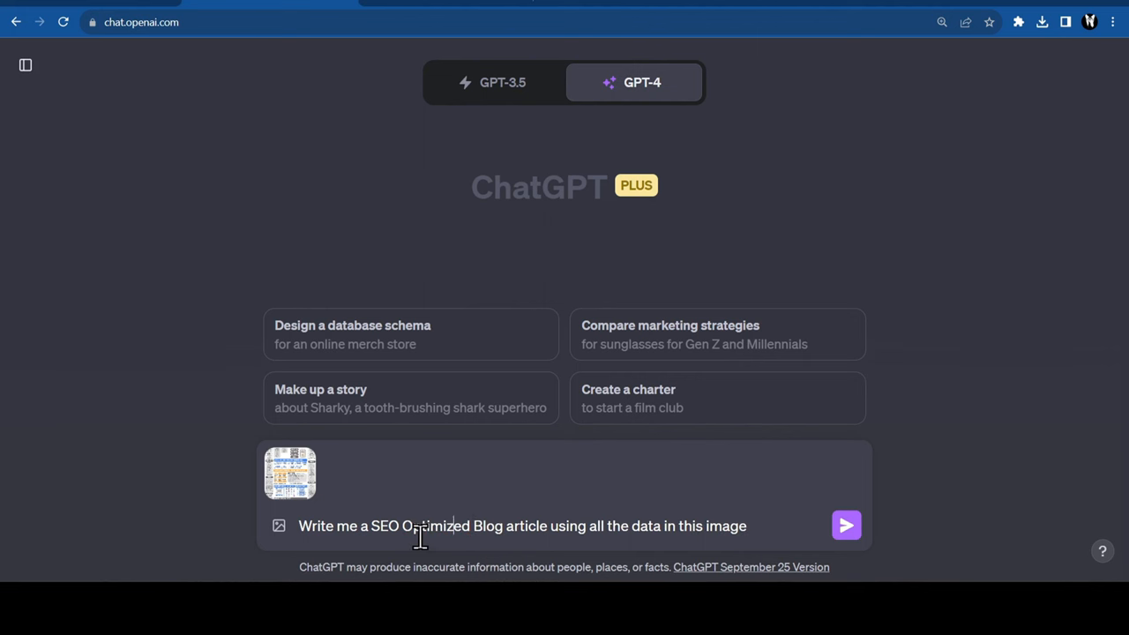
pyautogui.click(844, 525)
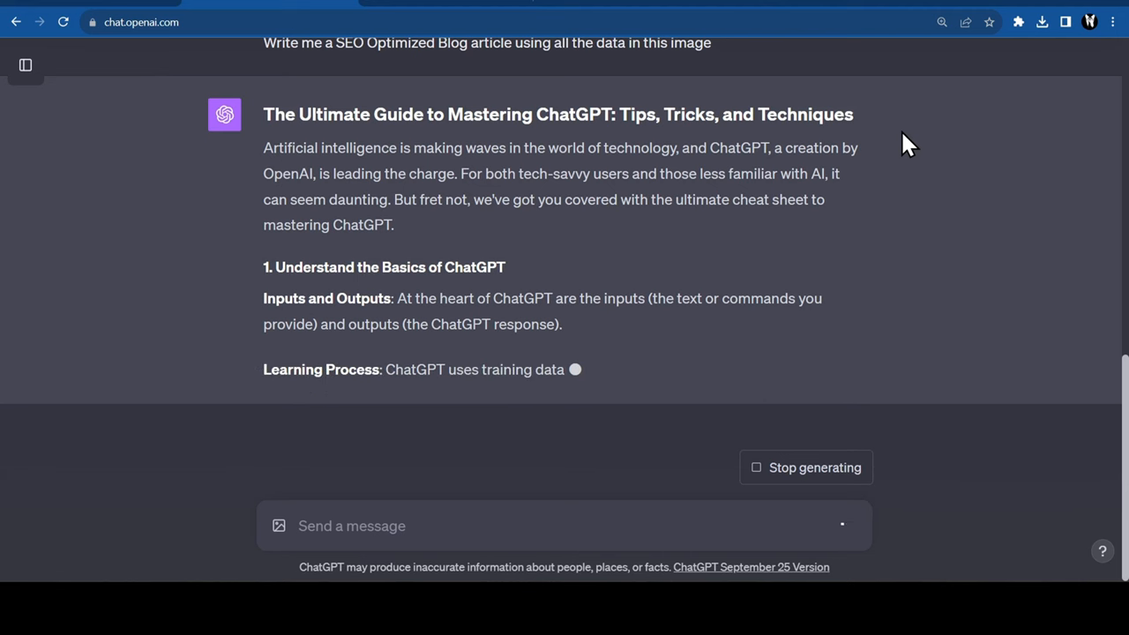
pyautogui.scroll(-3)
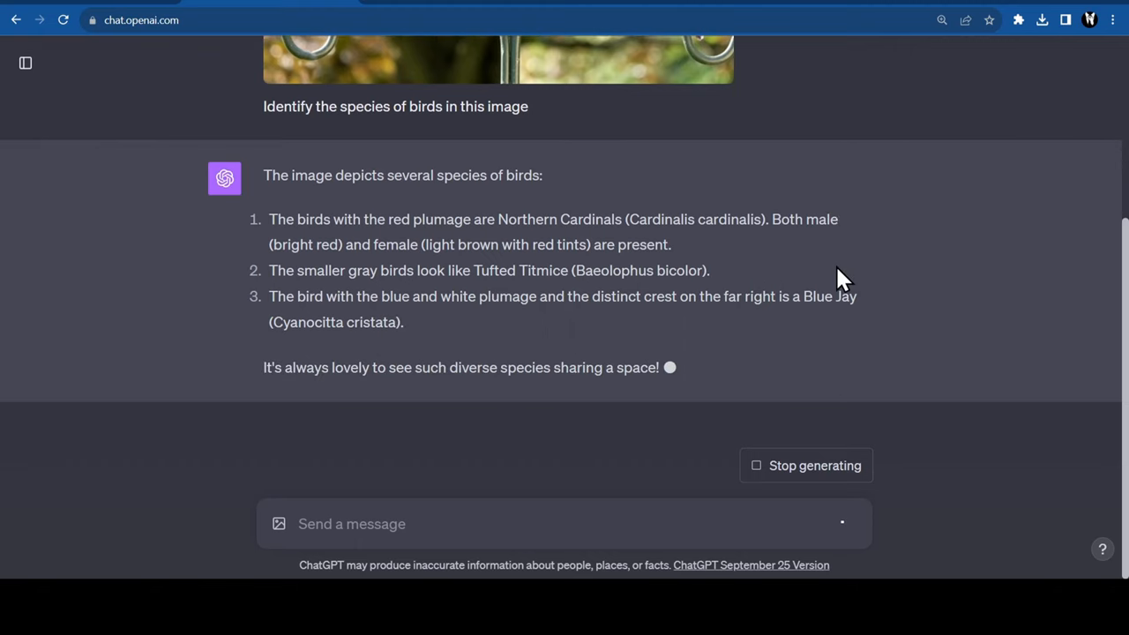
# - Start typing 'Extract the art style of this image to feed it t' for the anime image
pyautogui.write('Extract the art style of this image to feed it t')
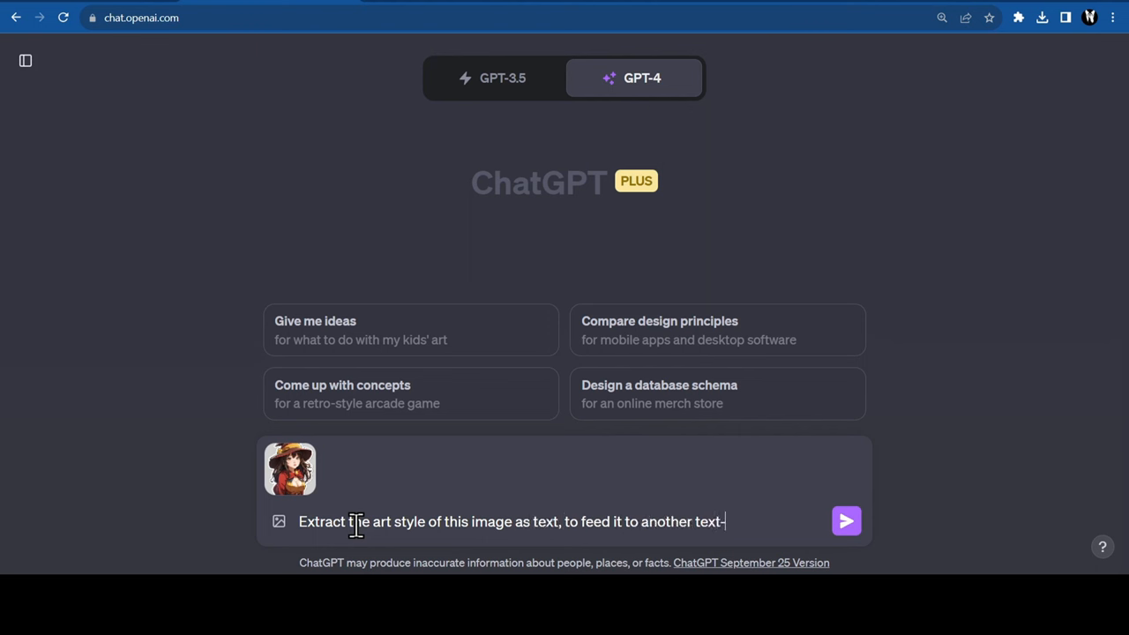
# - Finish the art-style request with 'to-image AI' and click into the prompt
pyautogui.write('to-image AI')
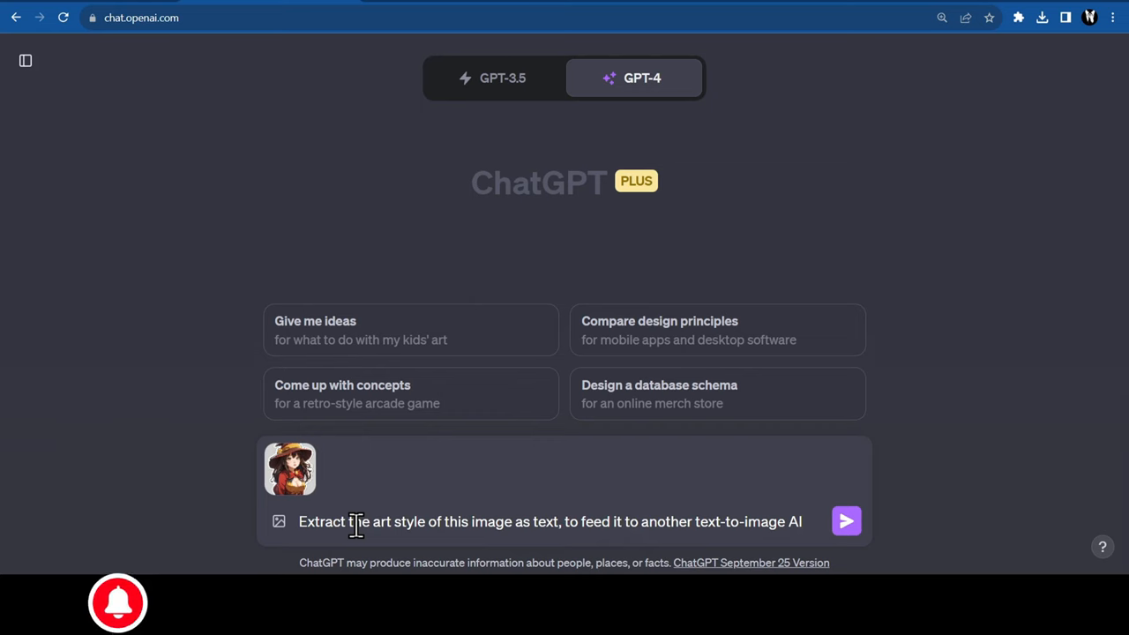
pyautogui.click(845, 520)
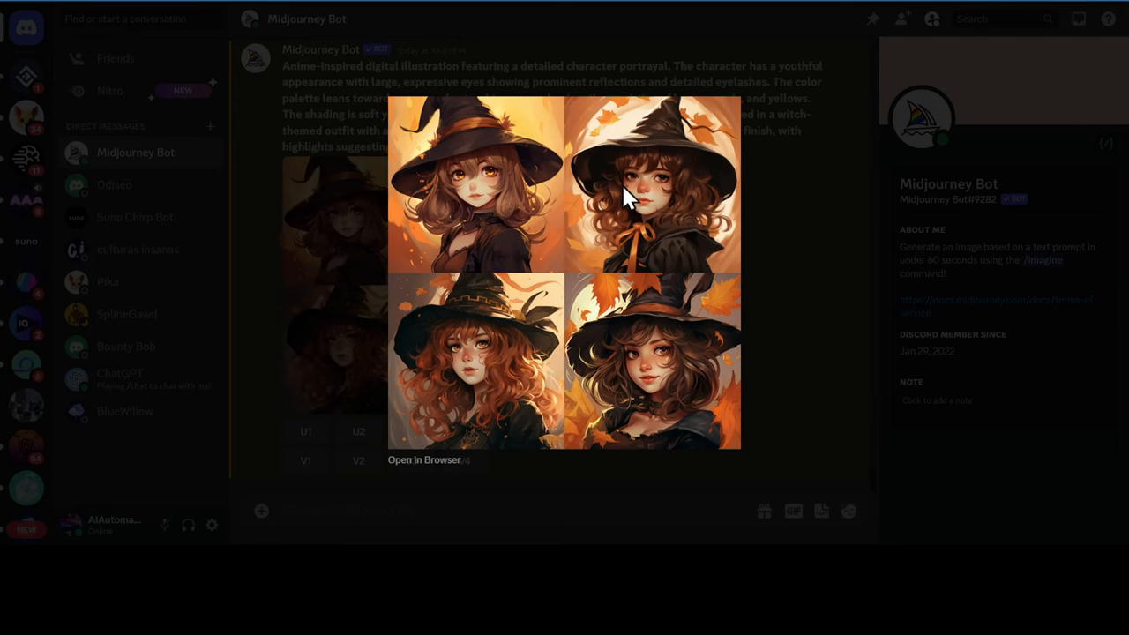
pyautogui.moveTo(510, 342)
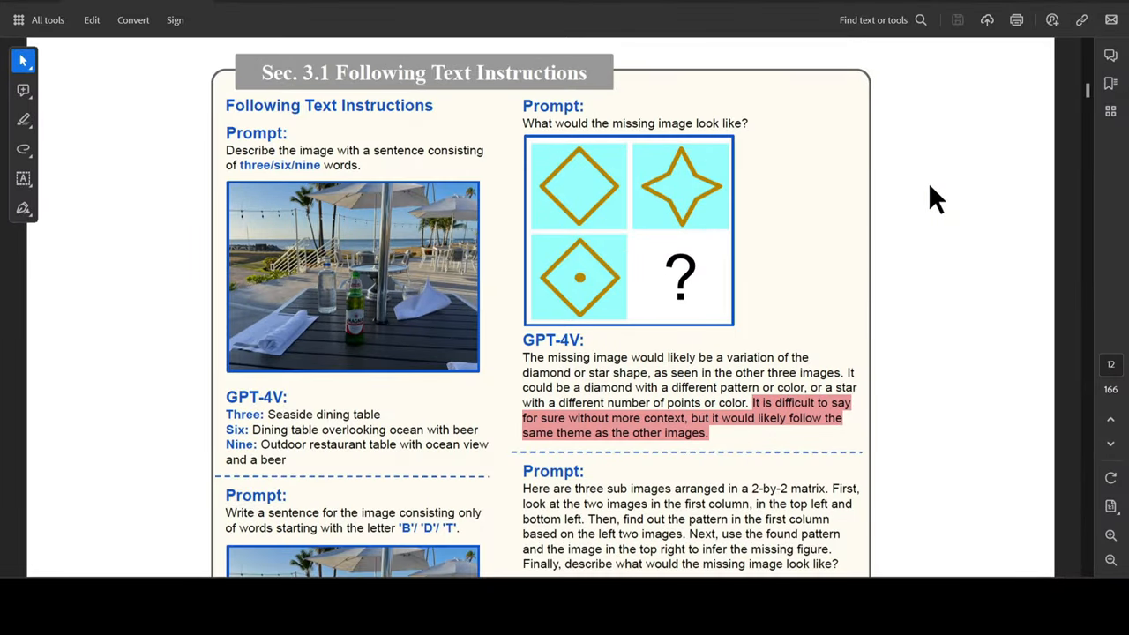
pyautogui.moveTo(348, 368)
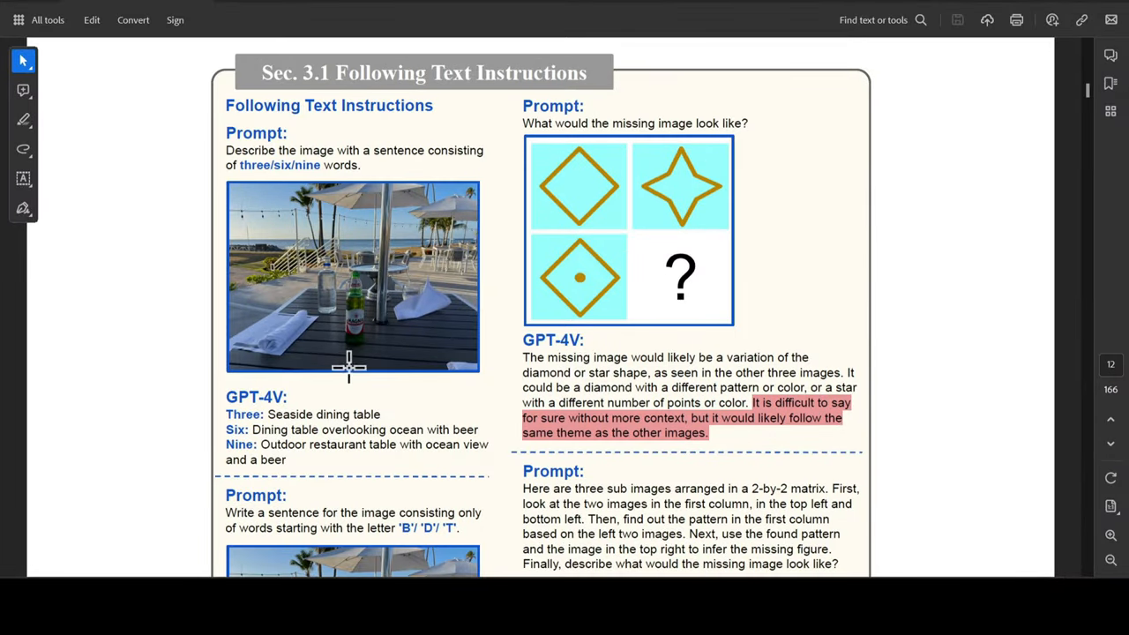
# - Scroll the GPT-4V report from page 12 to 17, past the driver license, apple-counting and triangle examples
pyautogui.scroll(-3)
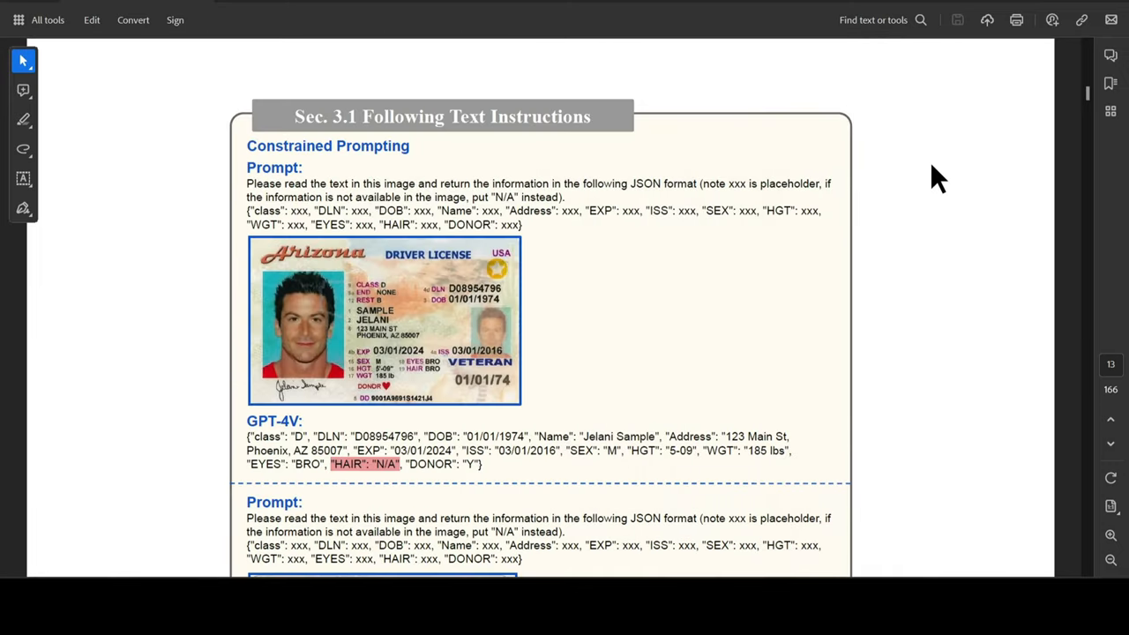
pyautogui.scroll(-3)
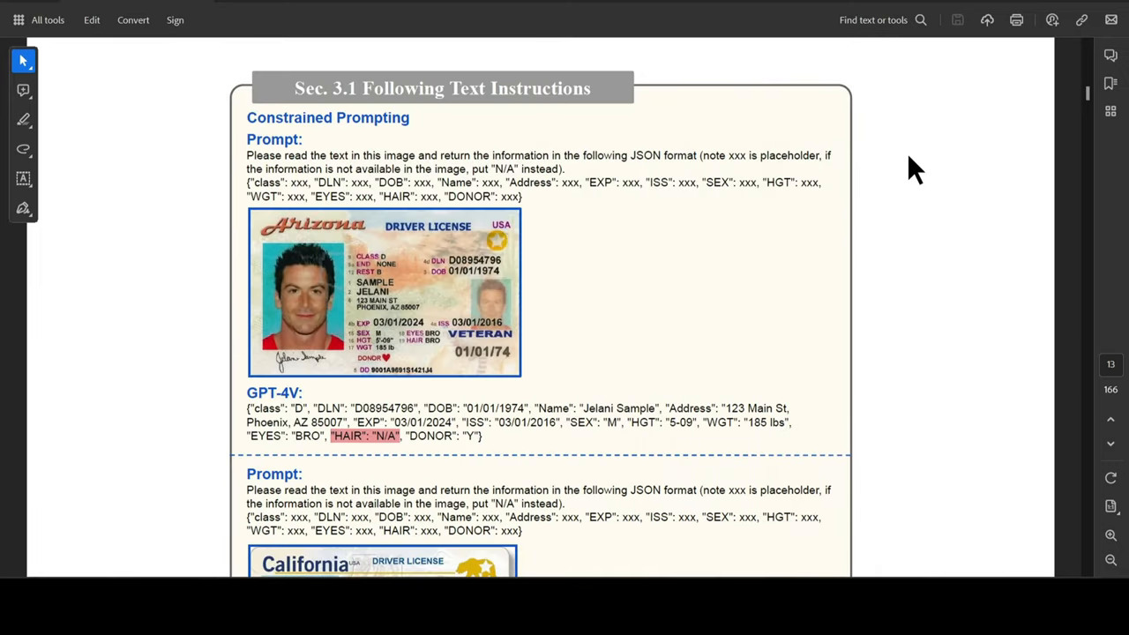
pyautogui.scroll(-3)
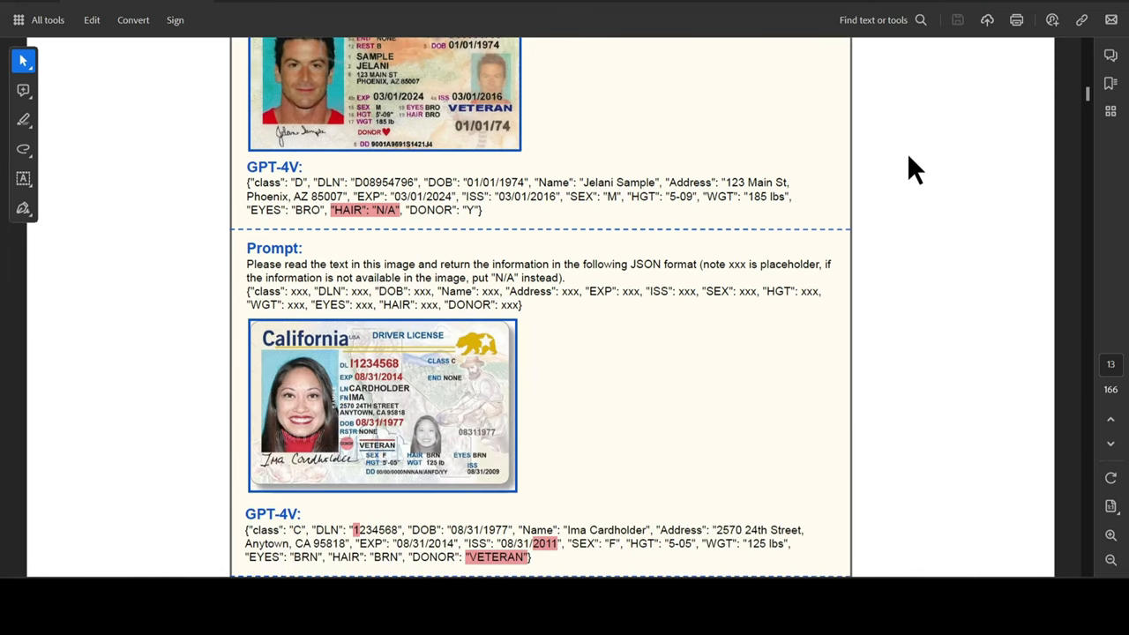
pyautogui.scroll(-3)
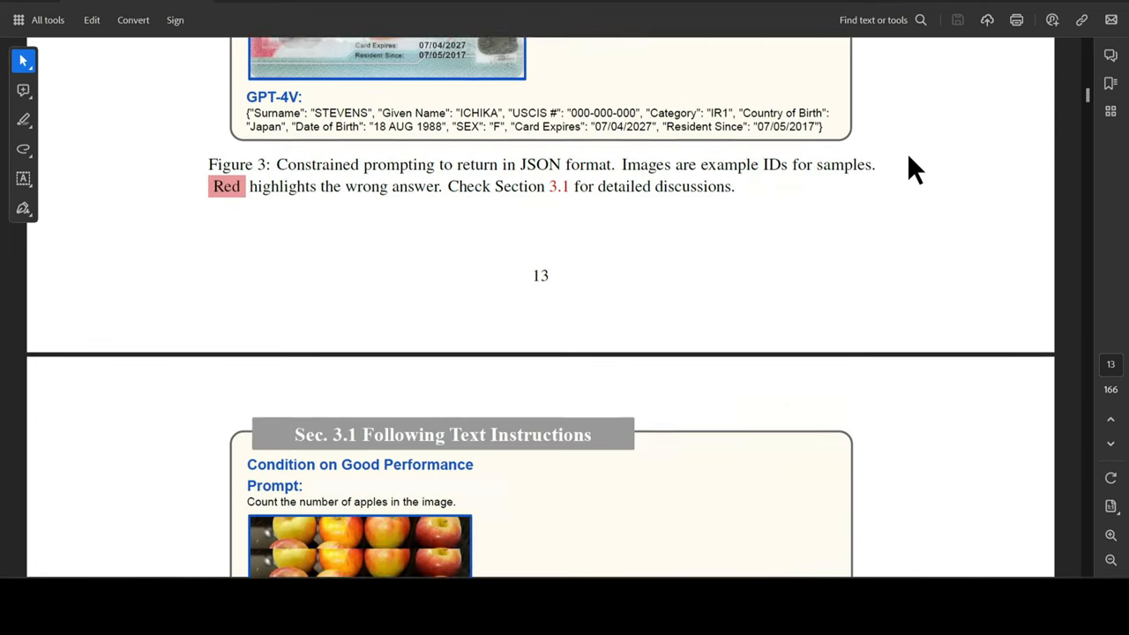
pyautogui.scroll(-3)
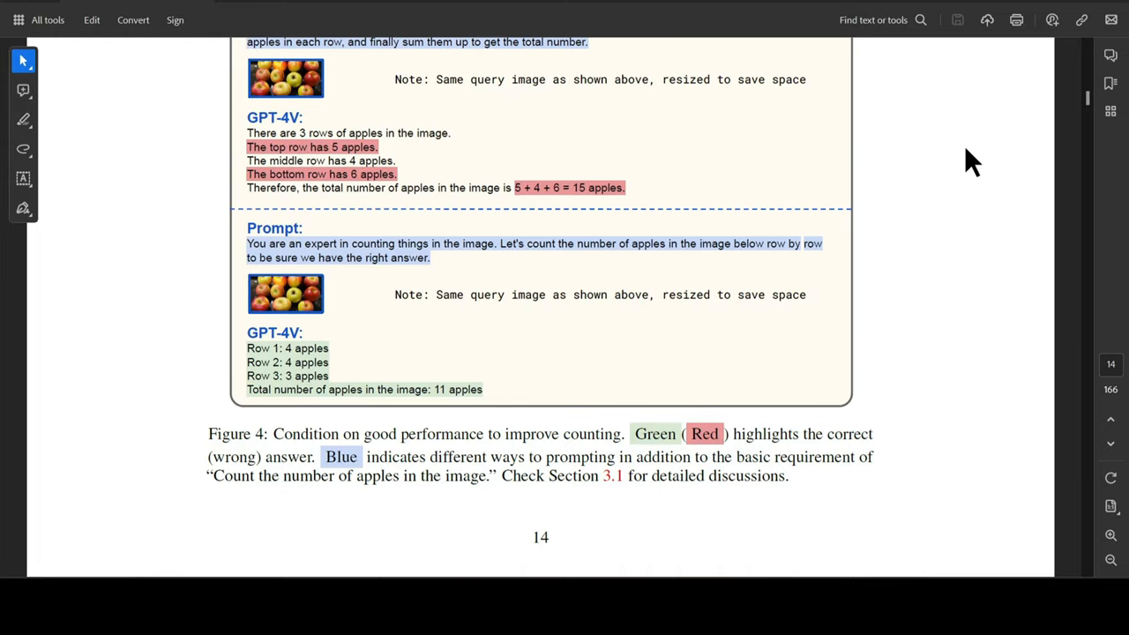
pyautogui.scroll(-3)
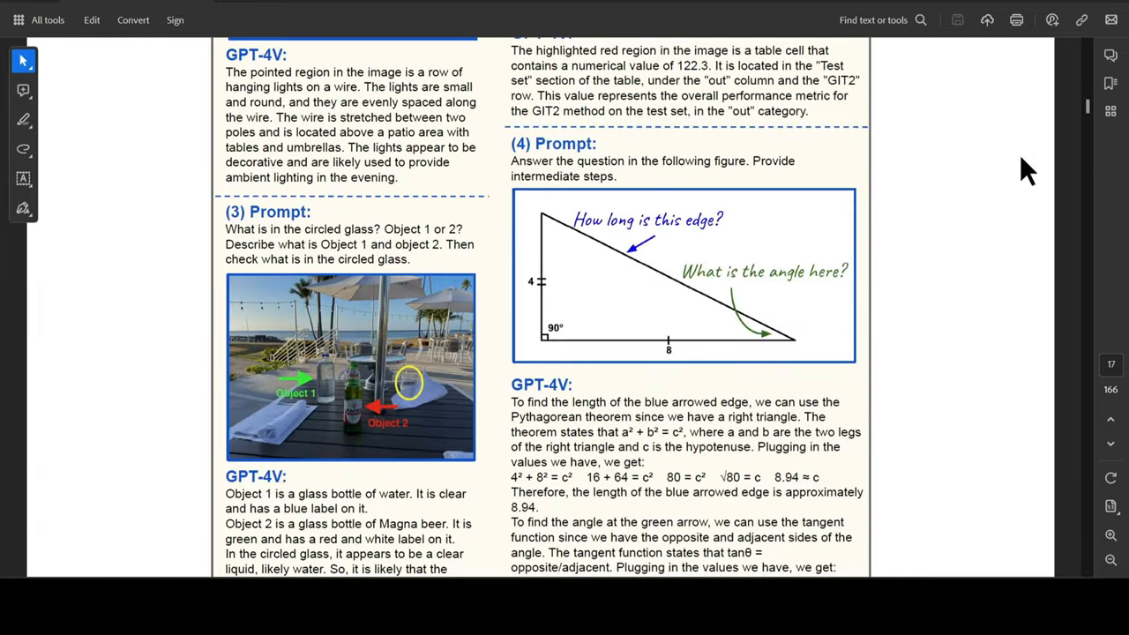
pyautogui.scroll(-3)
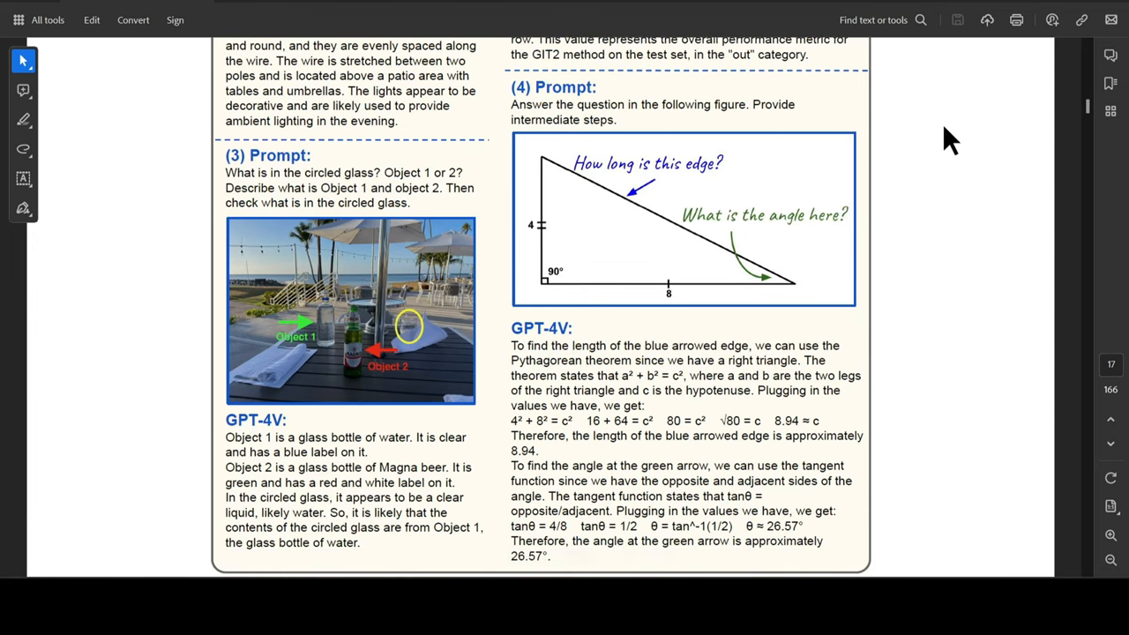
pyautogui.scroll(-3)
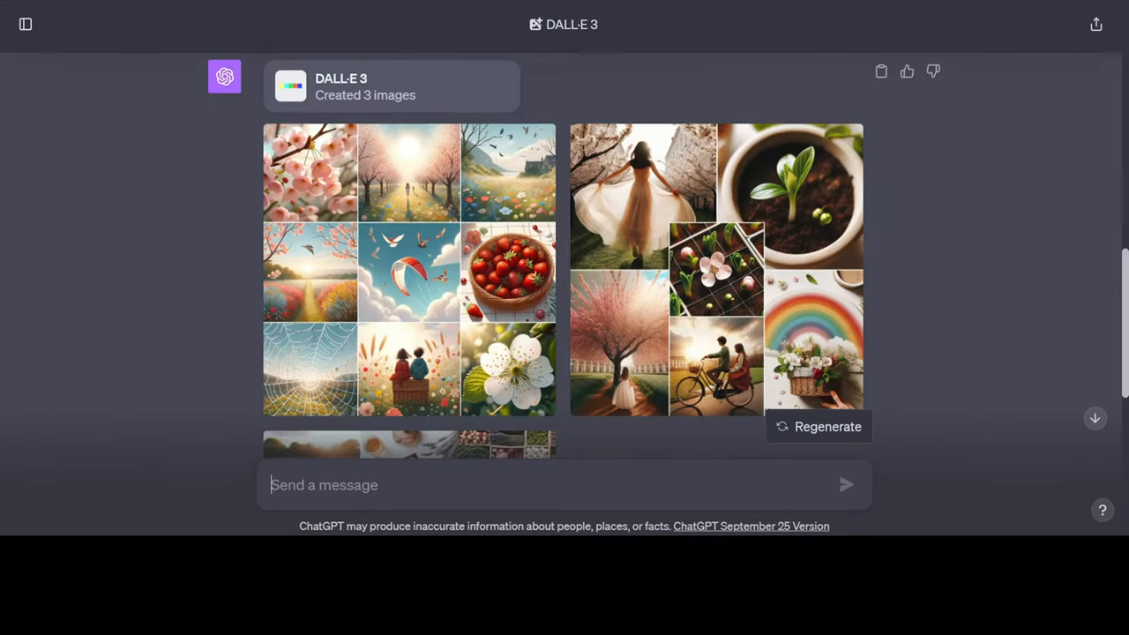
# - Scroll past the spring collages to the witch cat, pumpkin, bat moon and BOO ghost stickers
pyautogui.scroll(-3)
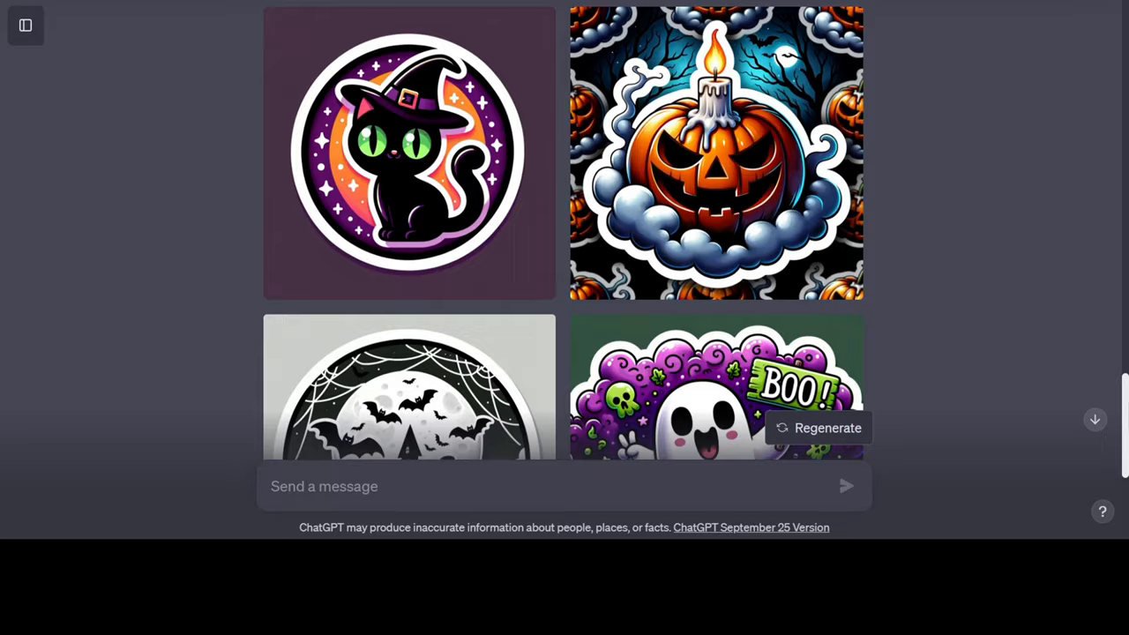